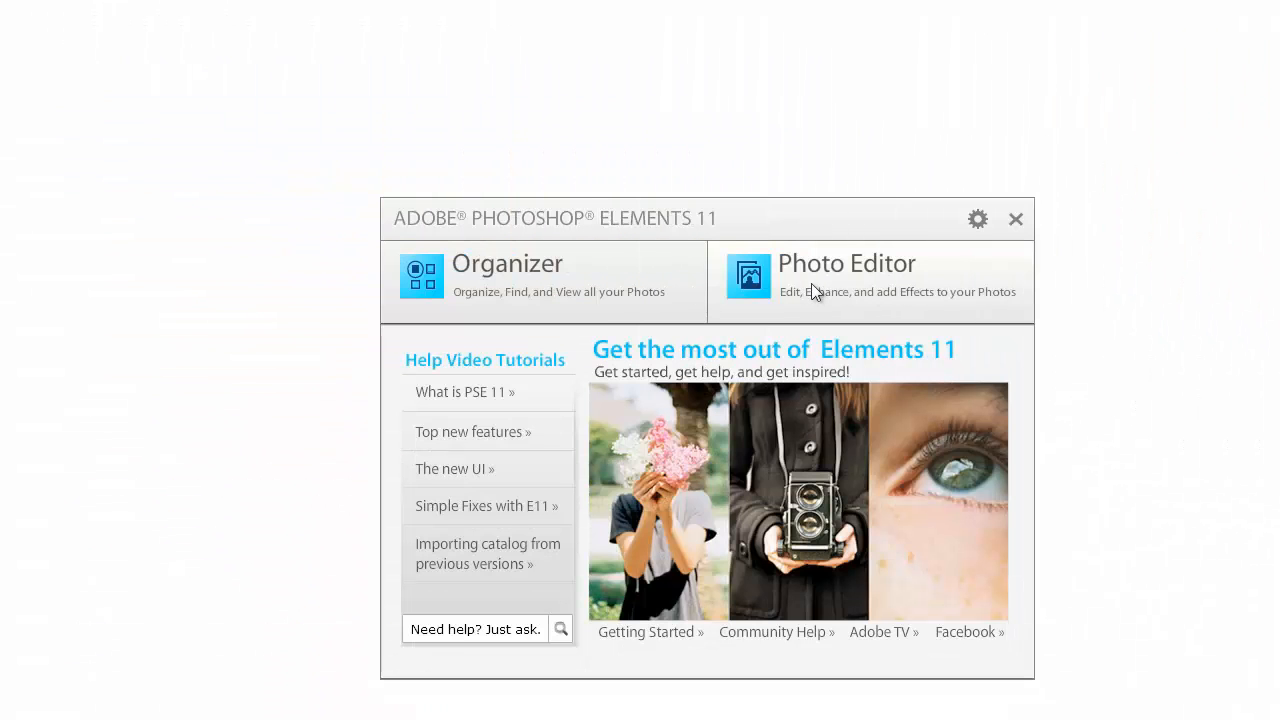
mouse_move(828, 284)
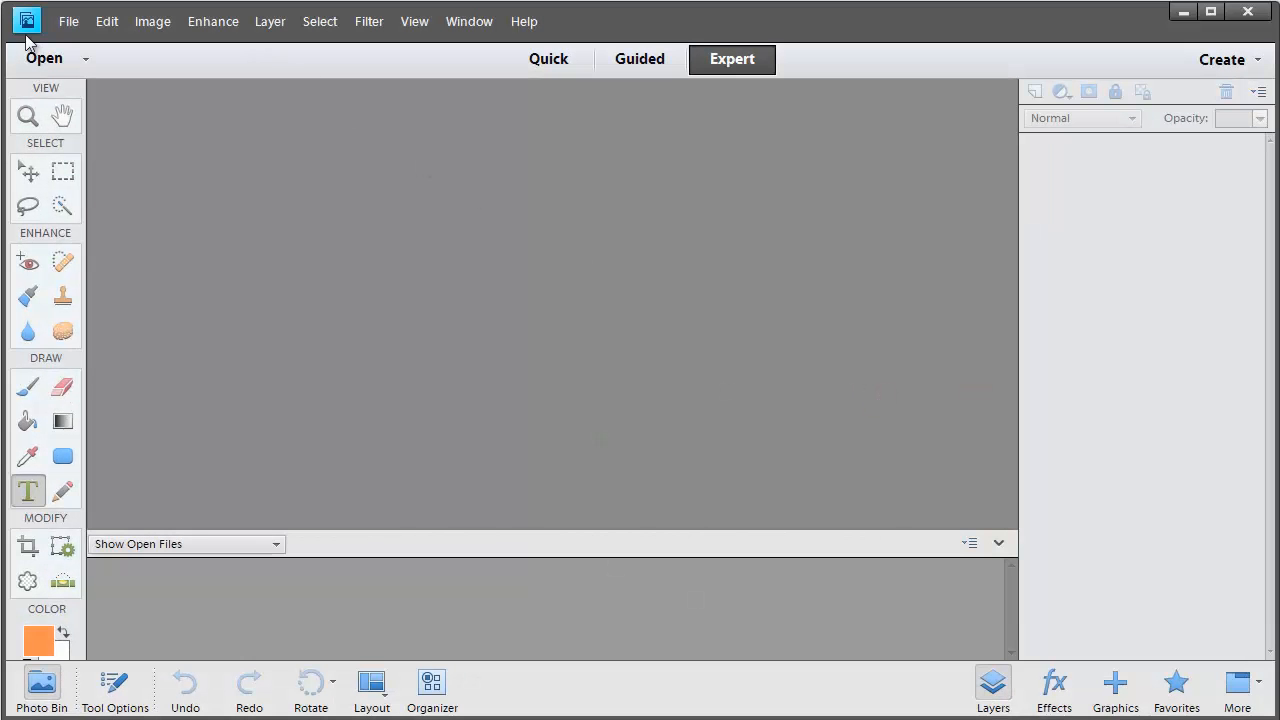
mouse_move(62, 84)
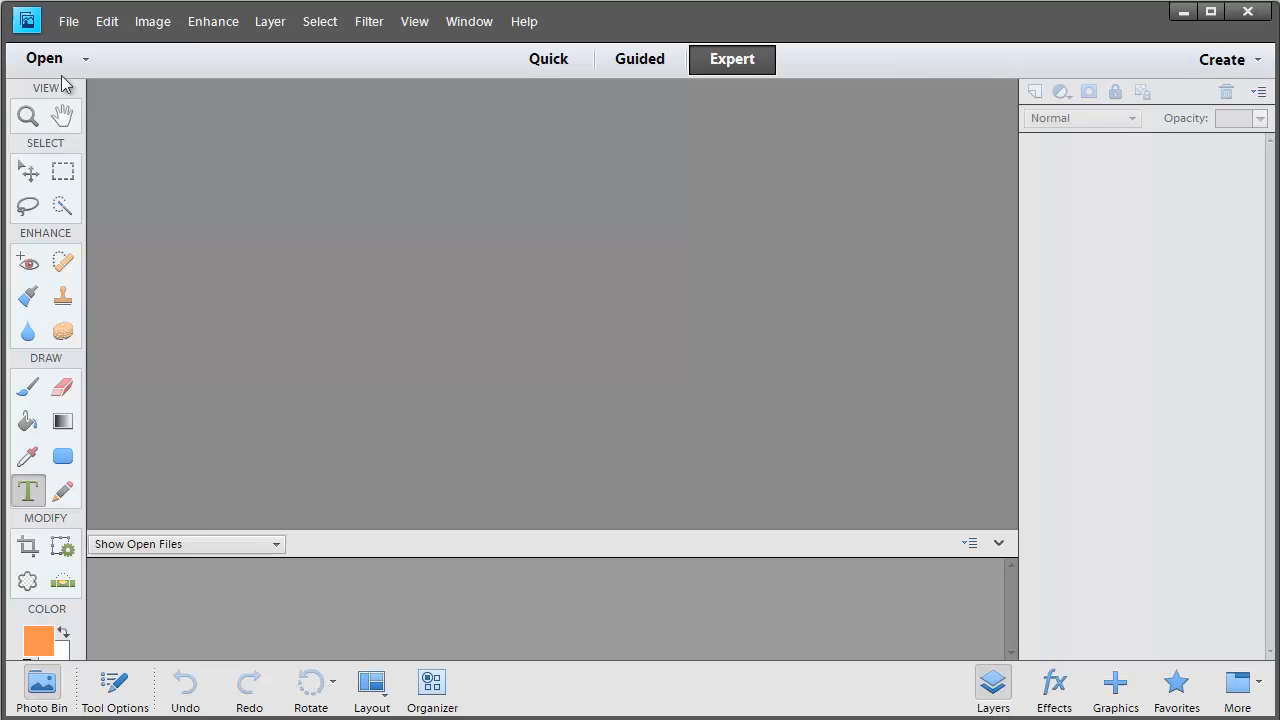
Step: Open the 2009-01-14 front-end loader JPEG photo from the Desktop
left_click(44, 58)
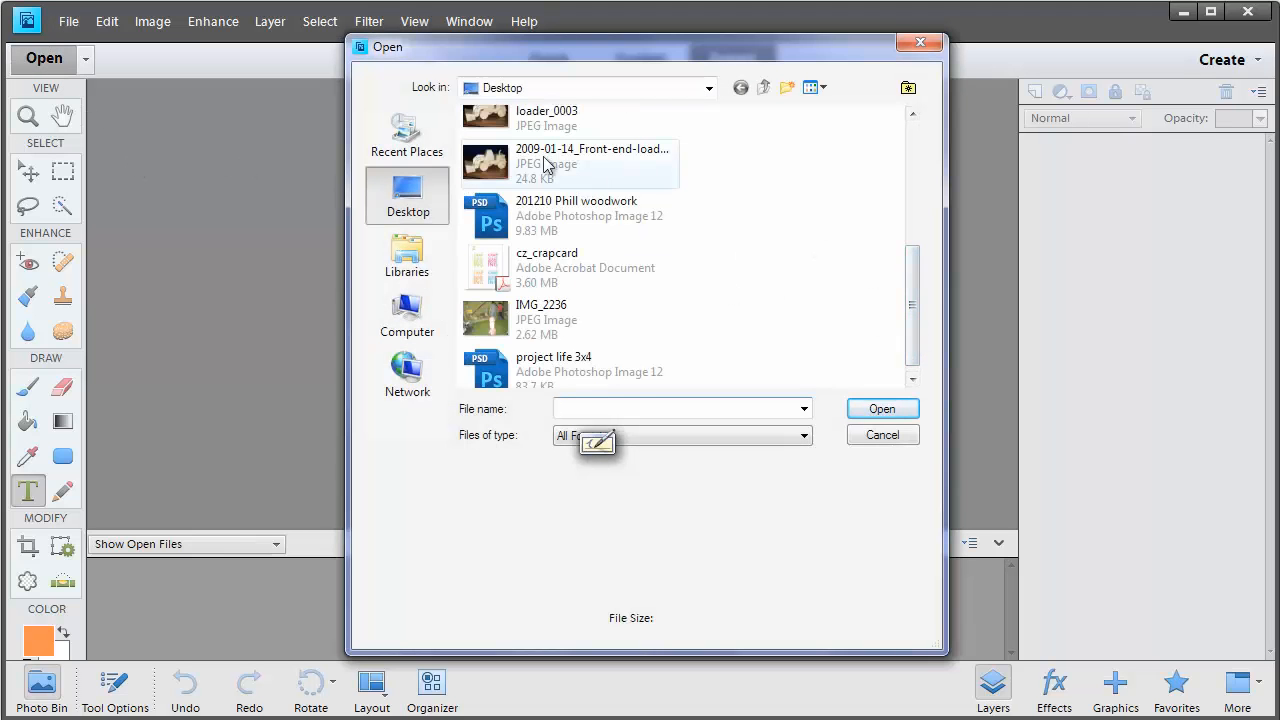
left_click(590, 164)
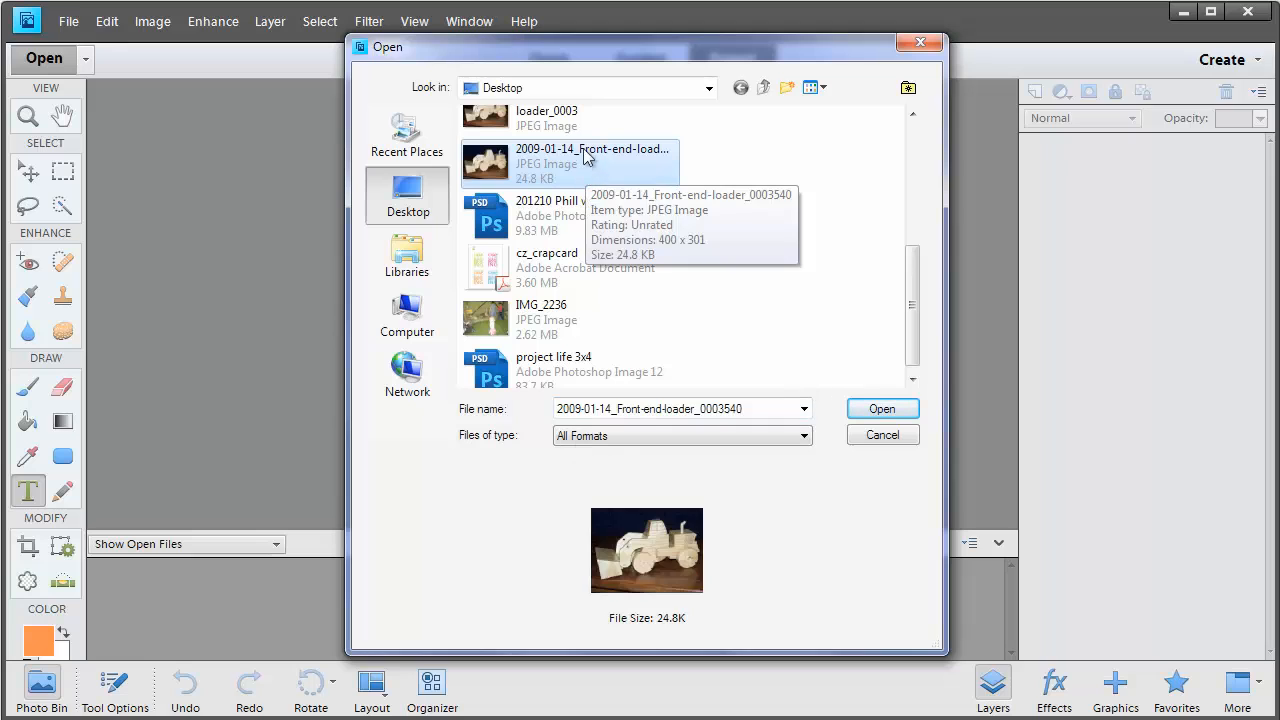
left_click(880, 408)
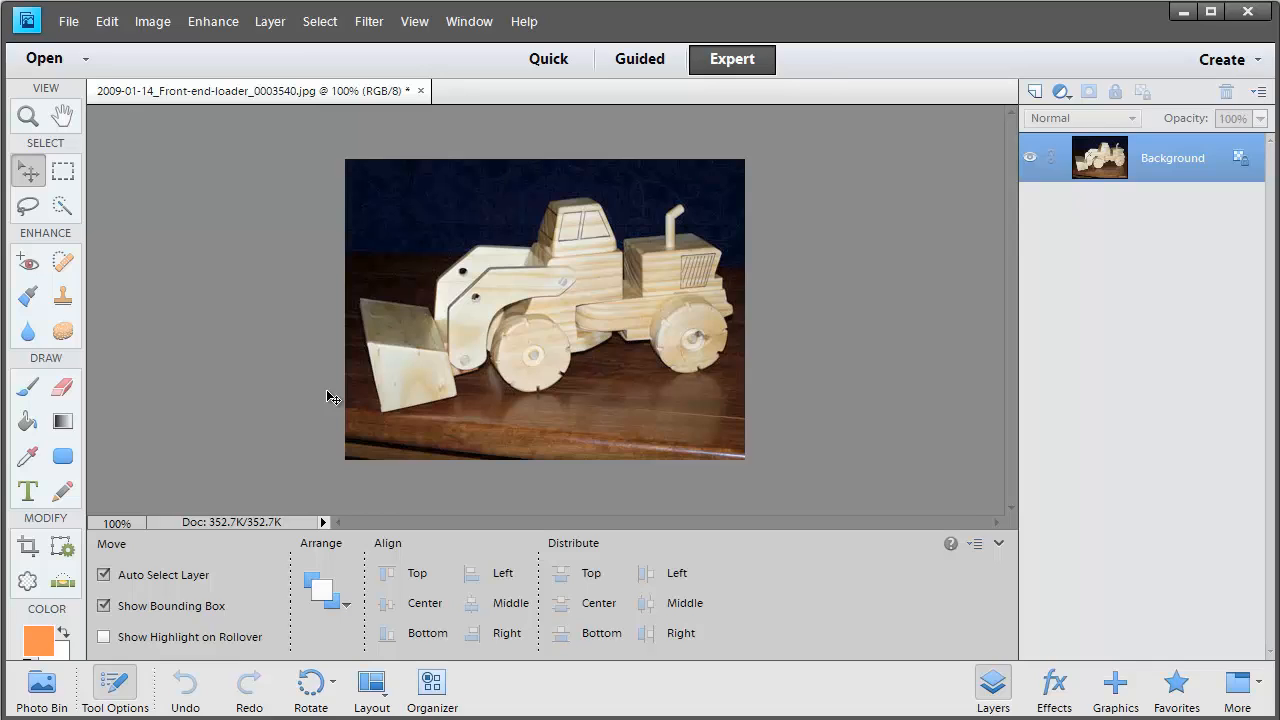
mouse_move(254, 400)
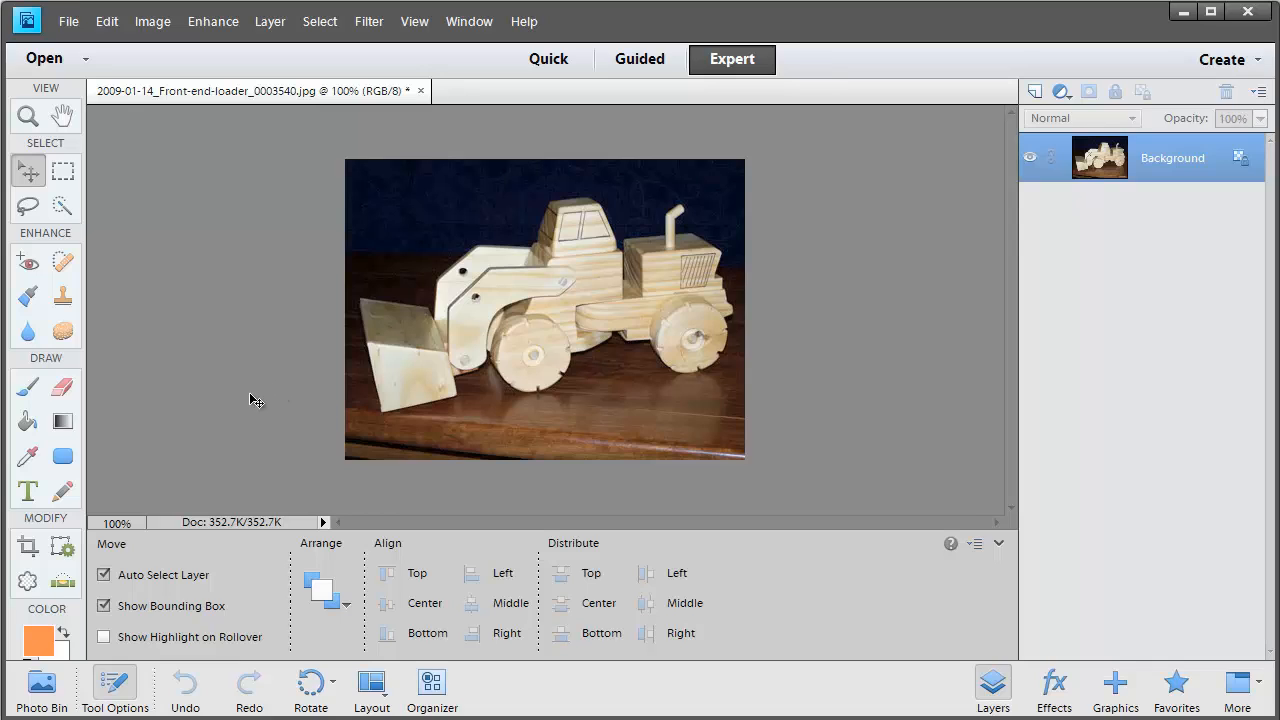
mouse_move(62, 388)
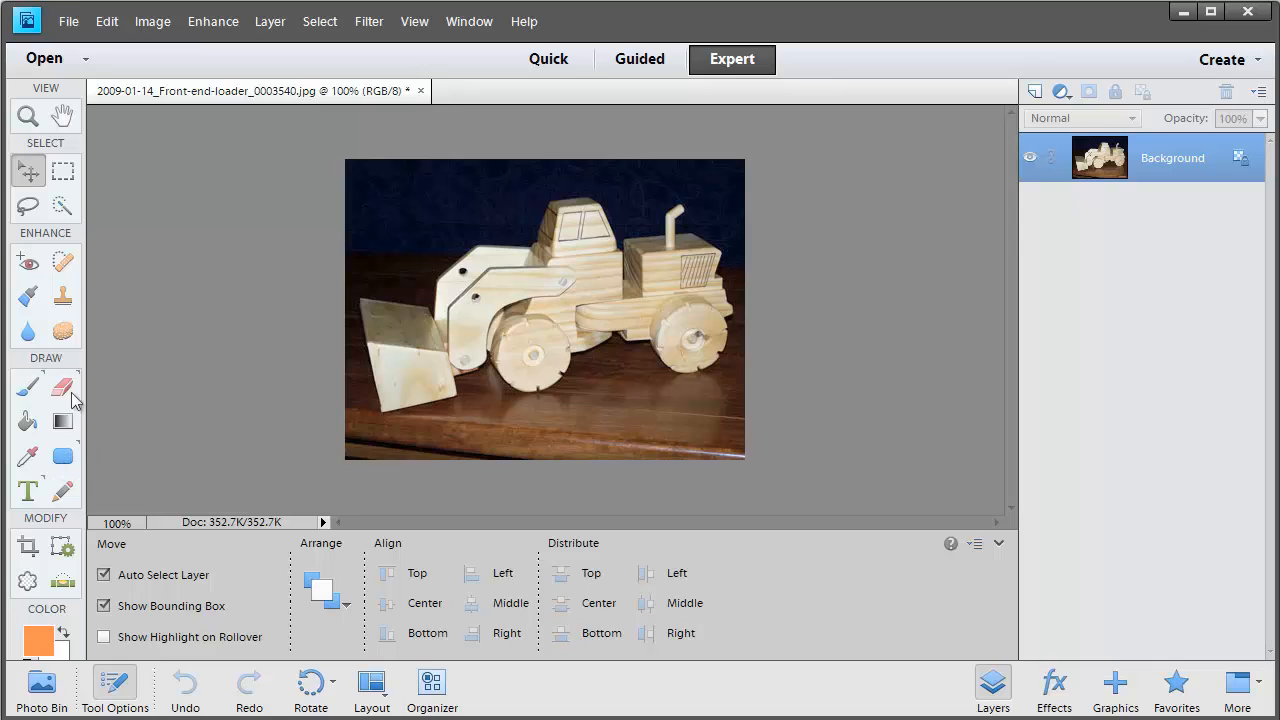
mouse_move(28, 558)
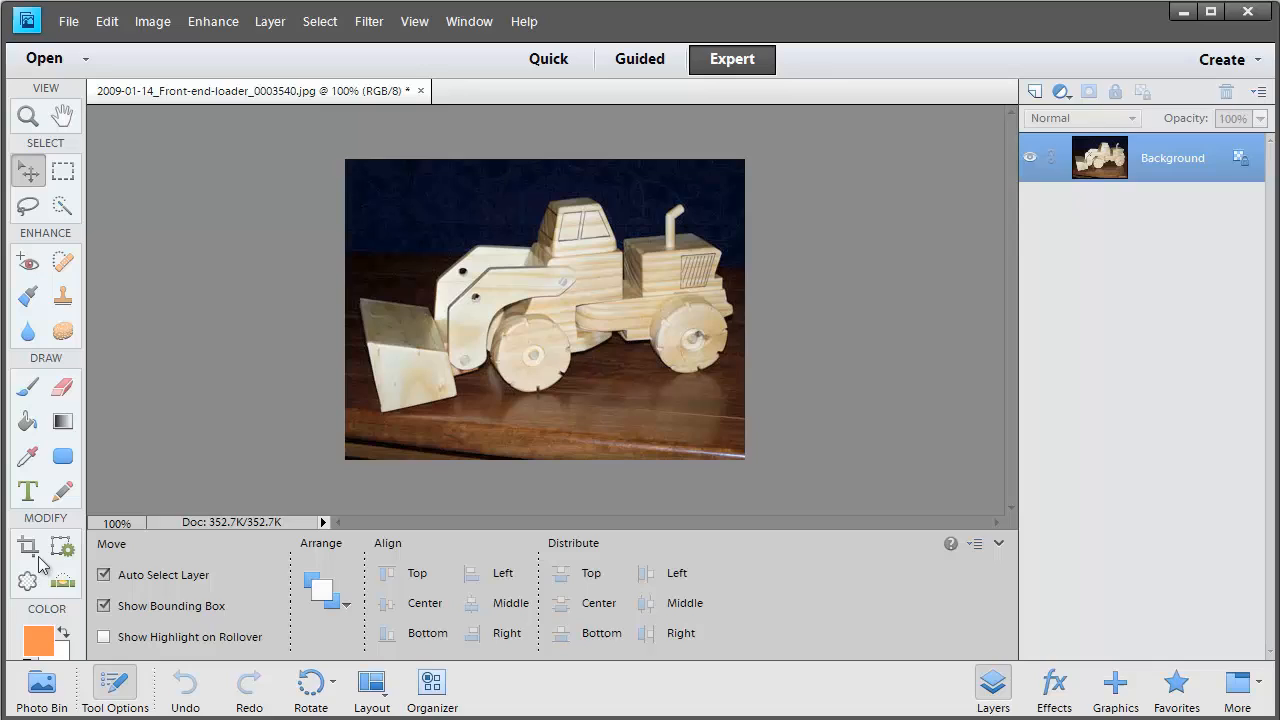
mouse_move(36, 556)
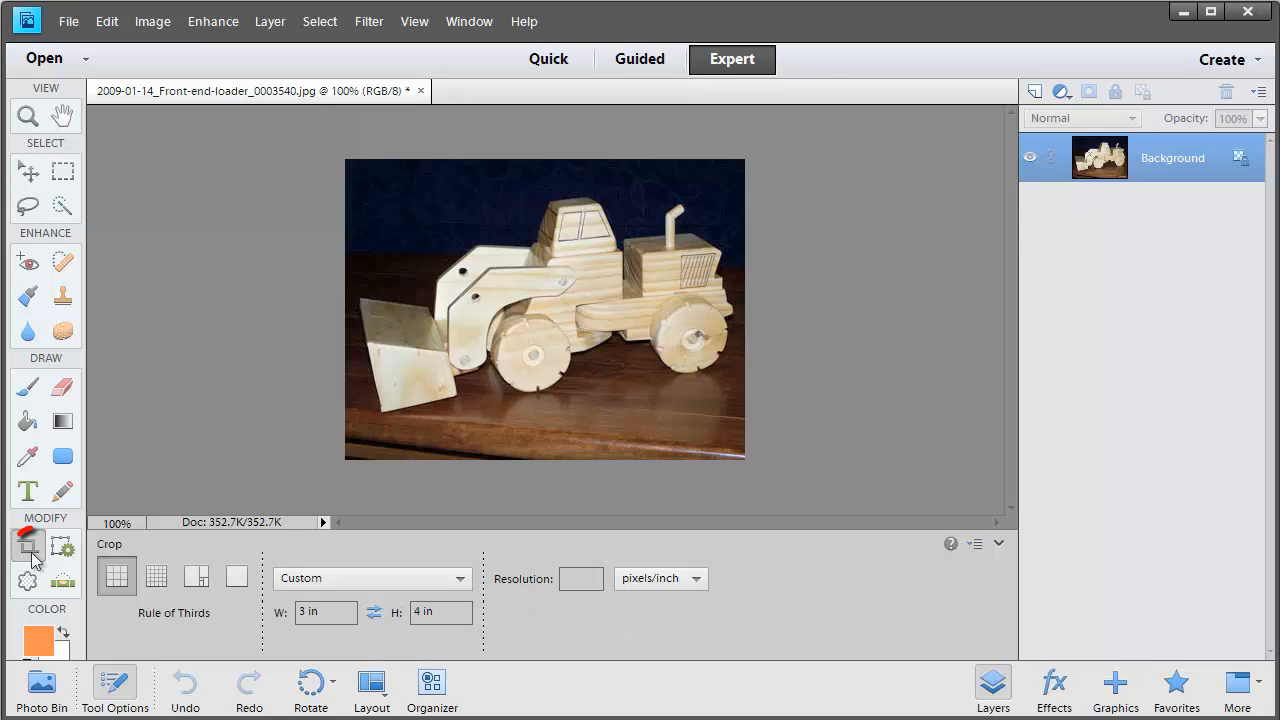
Step: Crop the photo with the 4 x 6 in preset at 300 pixels/inch and apply it
triple_click(324, 612)
type("3")
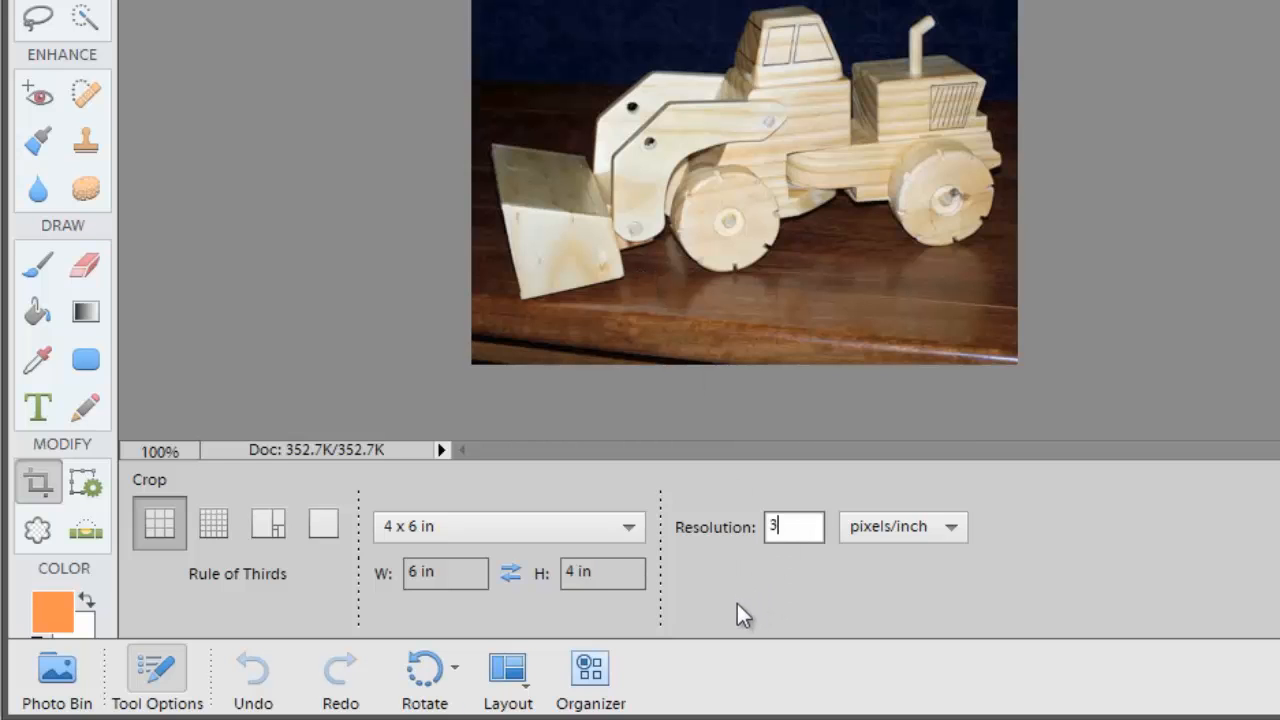
type("00")
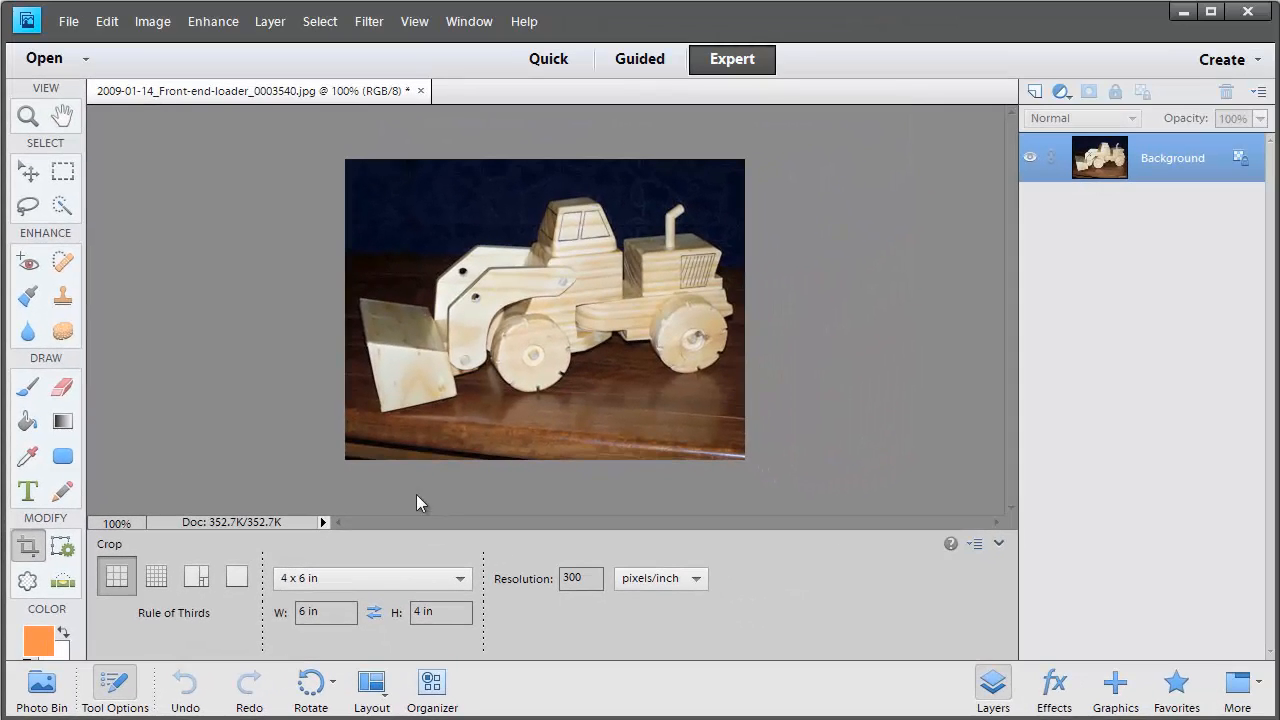
mouse_move(358, 176)
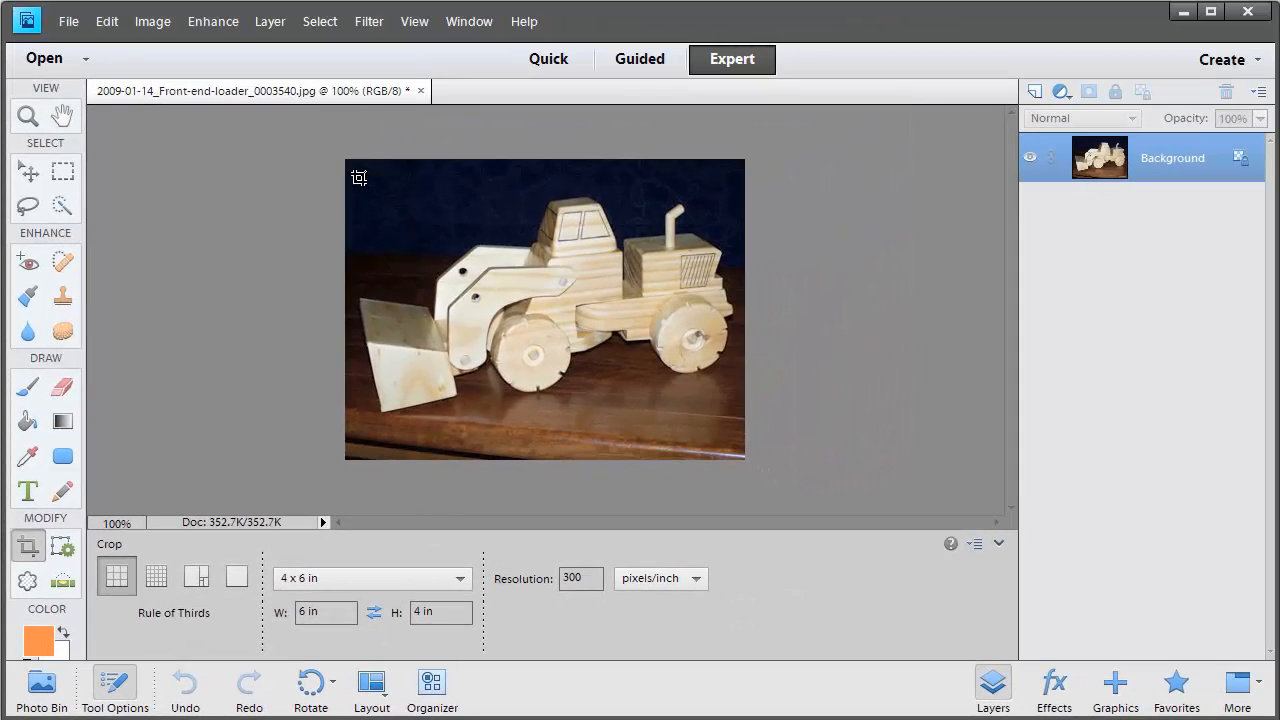
left_click_drag(358, 164, 616, 342)
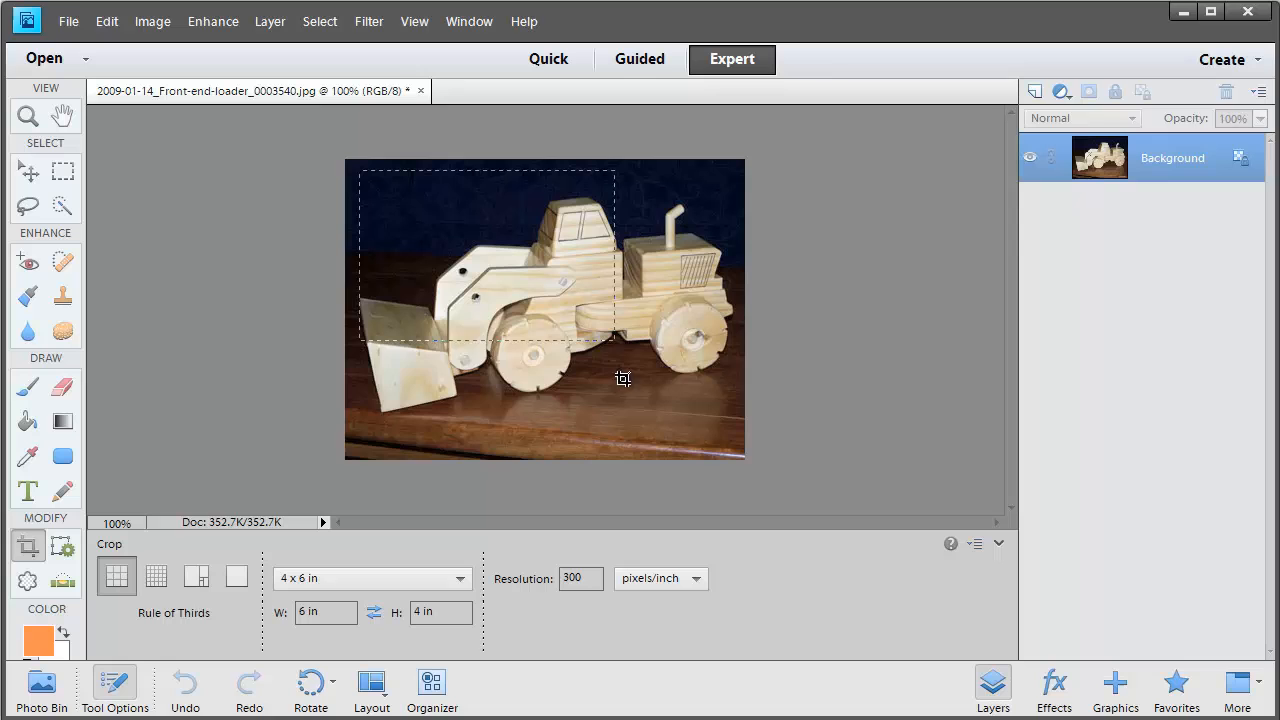
left_click_drag(624, 378, 776, 436)
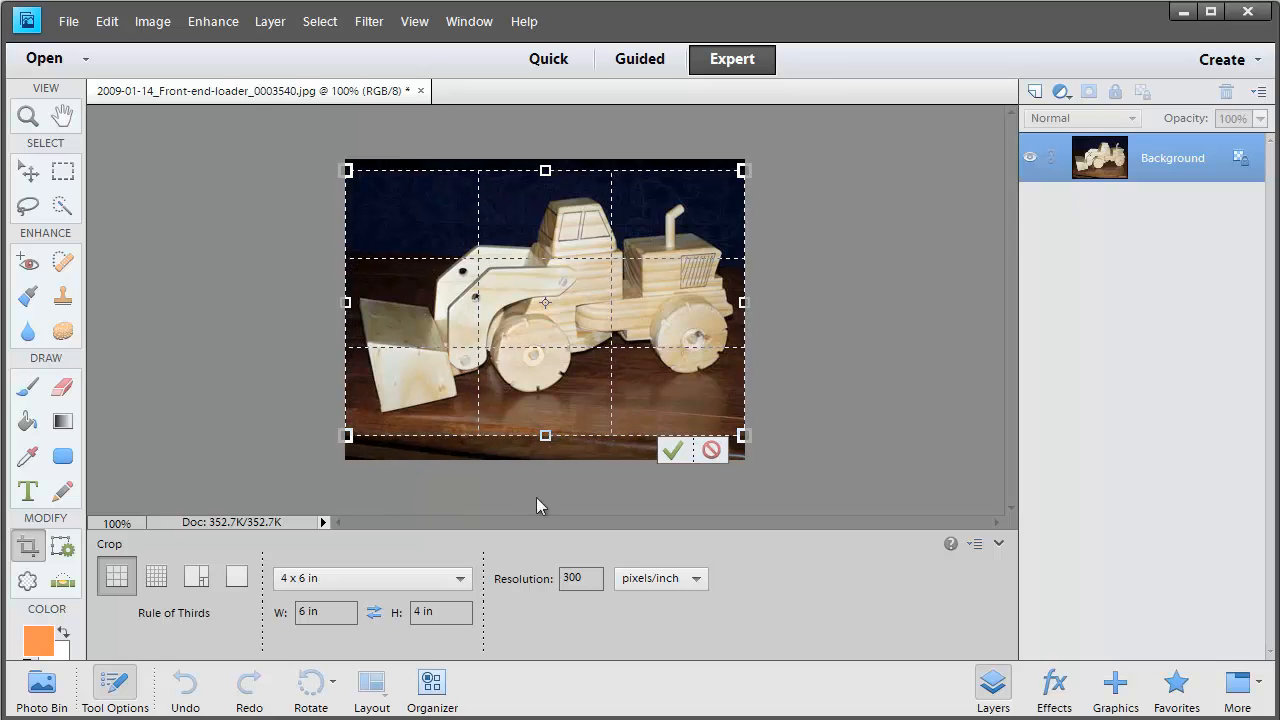
mouse_move(640, 410)
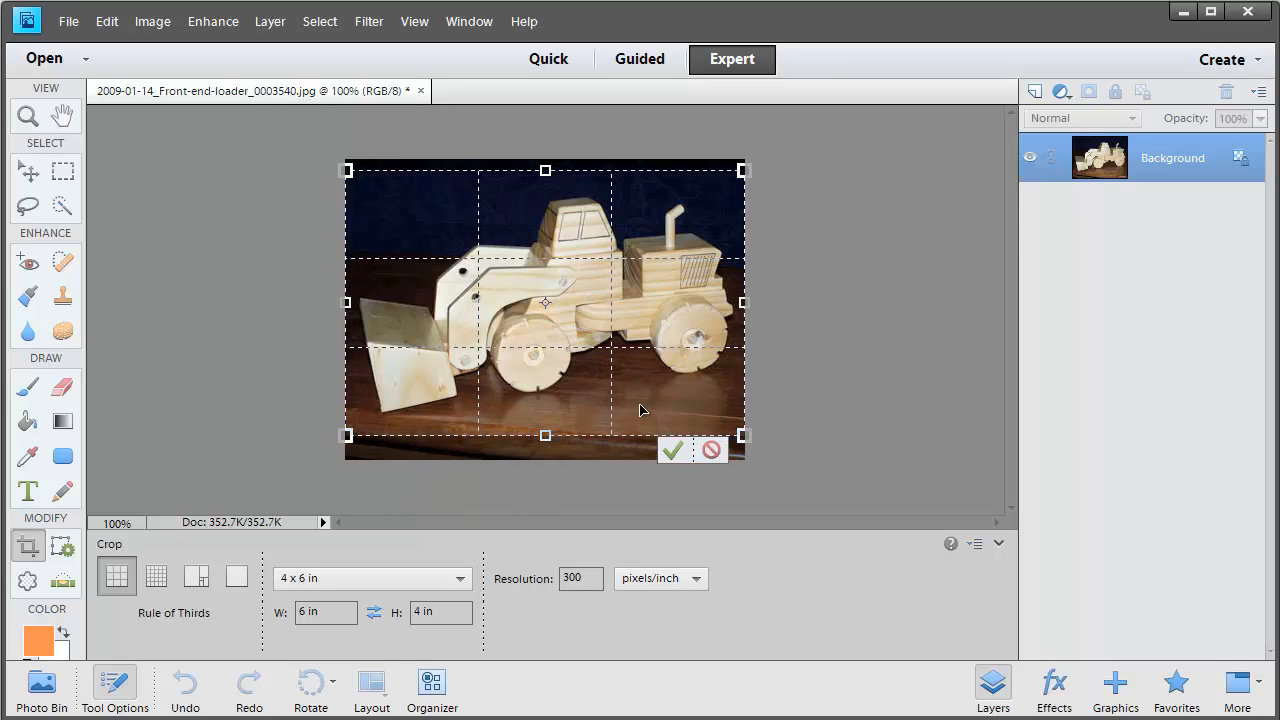
left_click(672, 444)
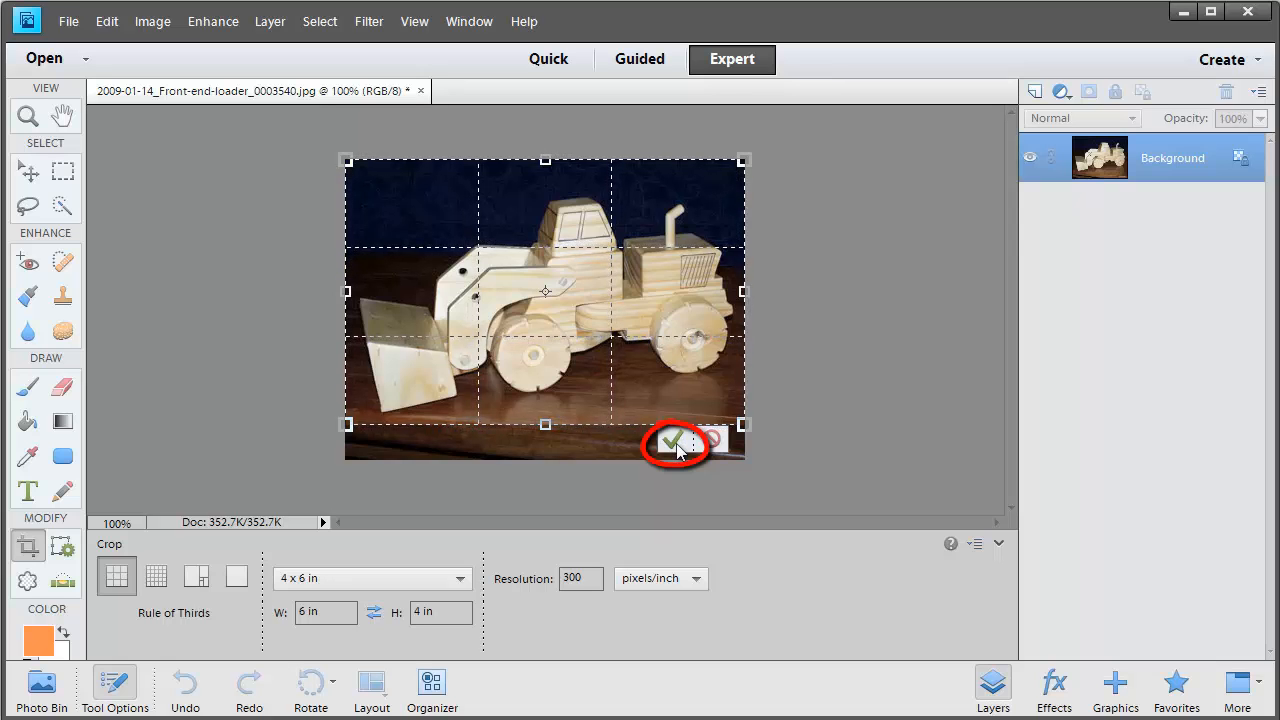
left_click(672, 444)
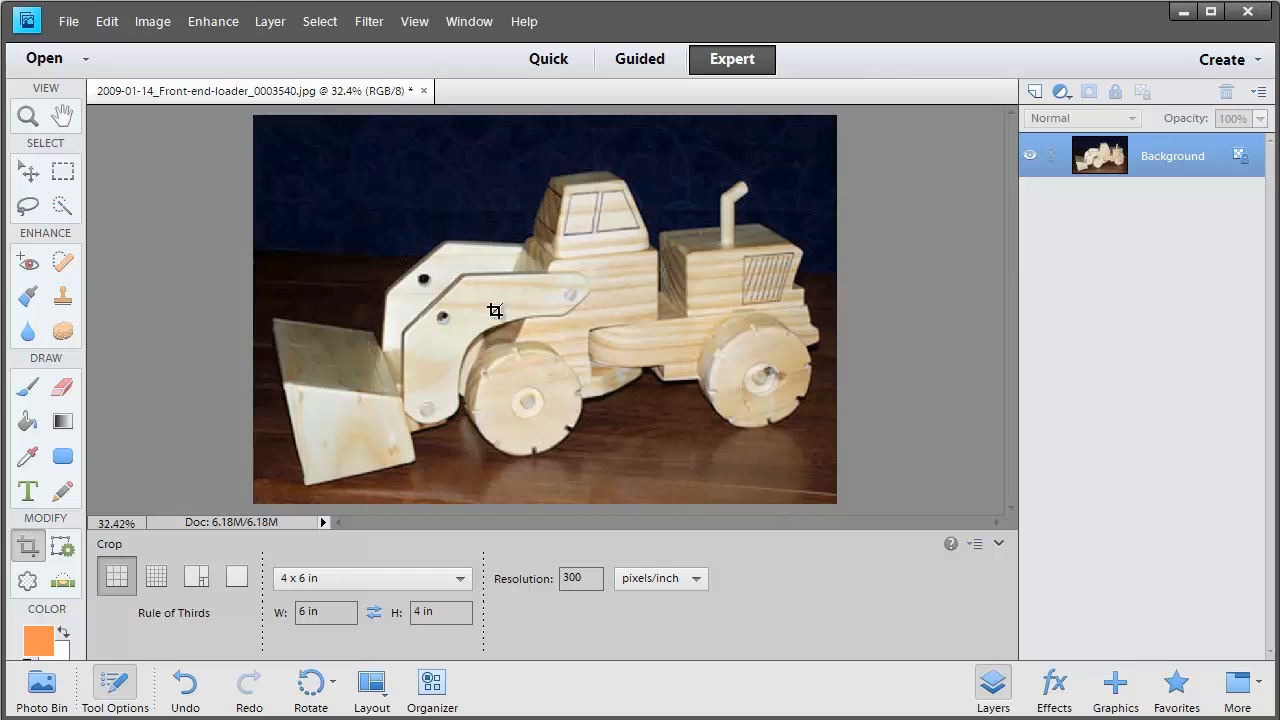
mouse_move(364, 318)
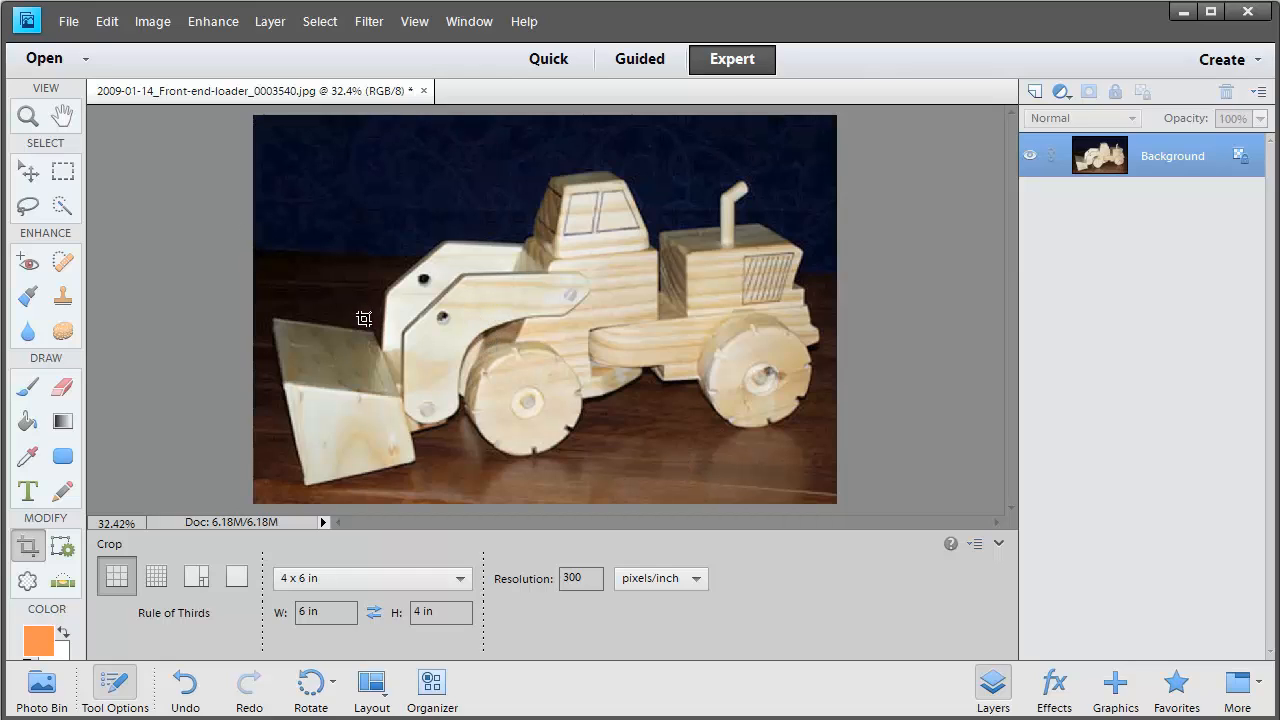
Step: Save the cropped photo as a Photoshop (*.PSD) file on the Desktop
left_click(68, 20)
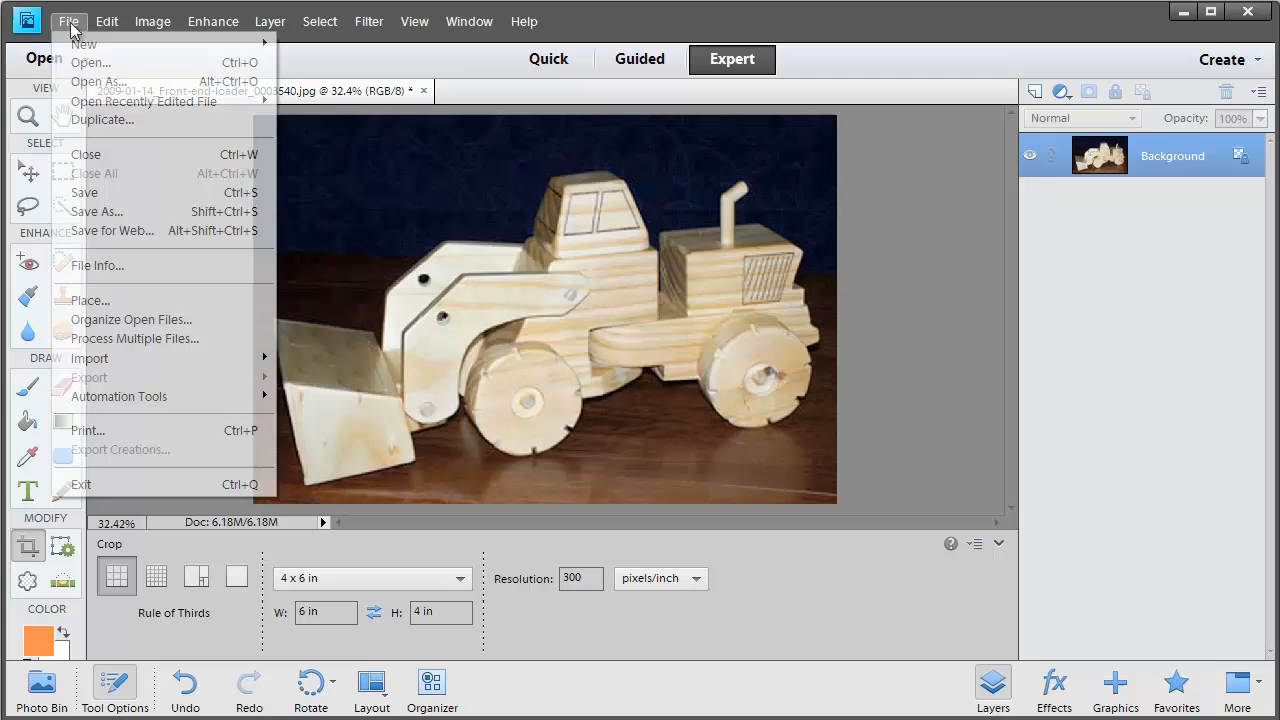
mouse_move(96, 212)
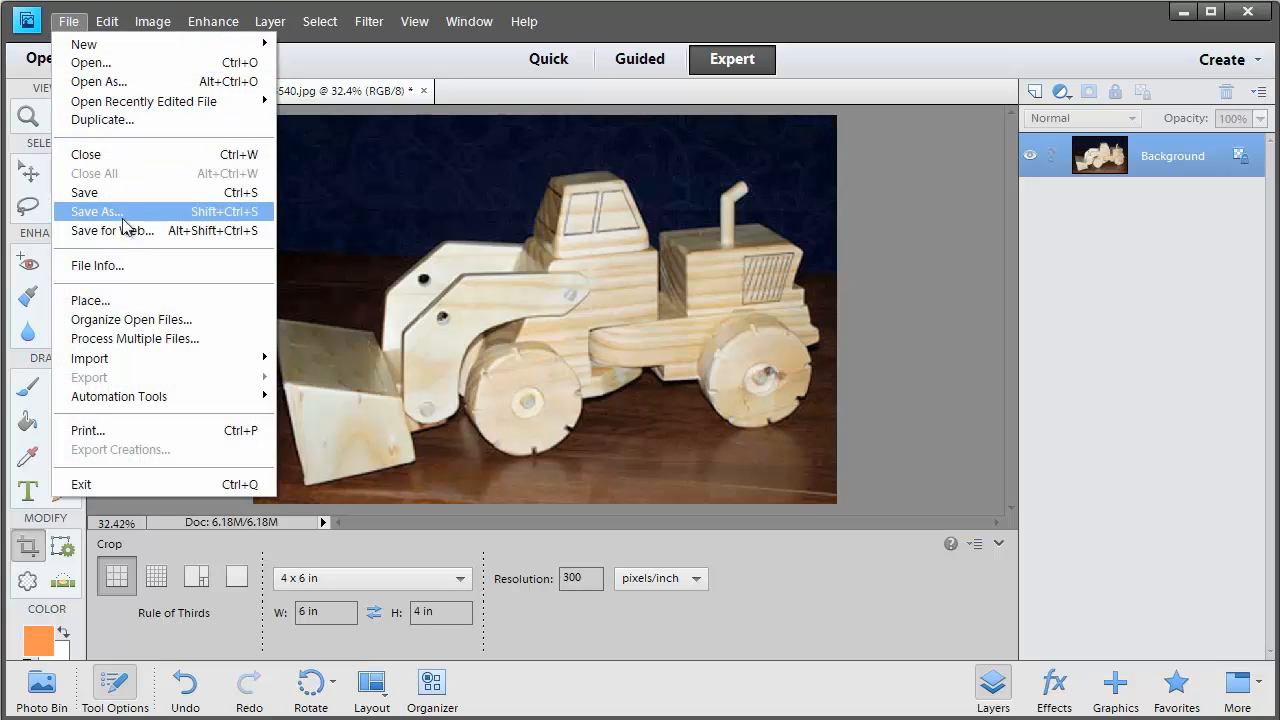
left_click(96, 212)
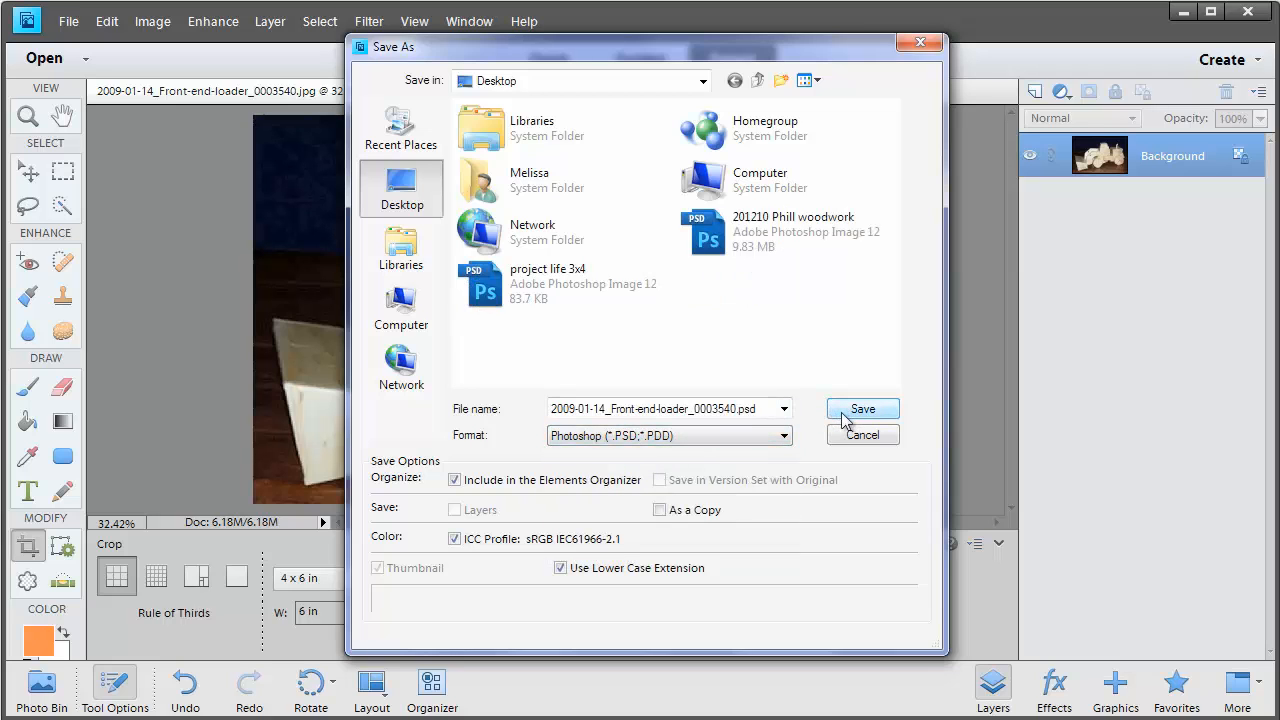
left_click(862, 408)
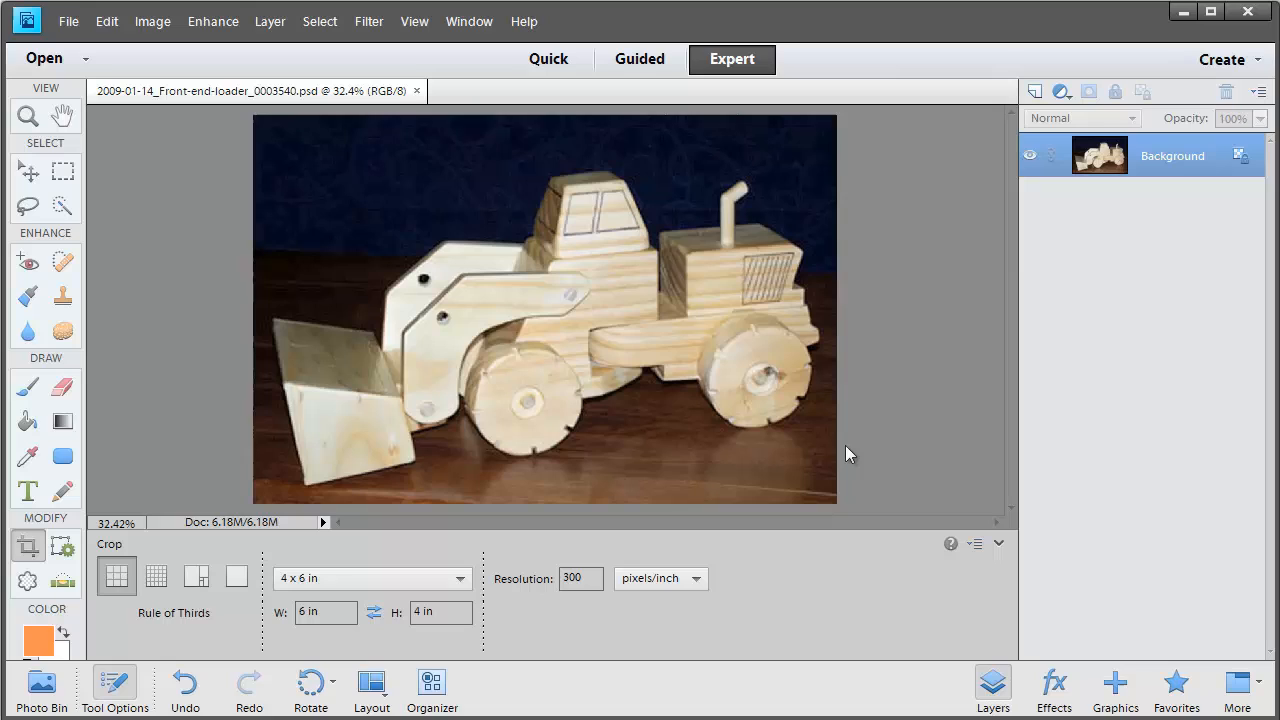
mouse_move(700, 354)
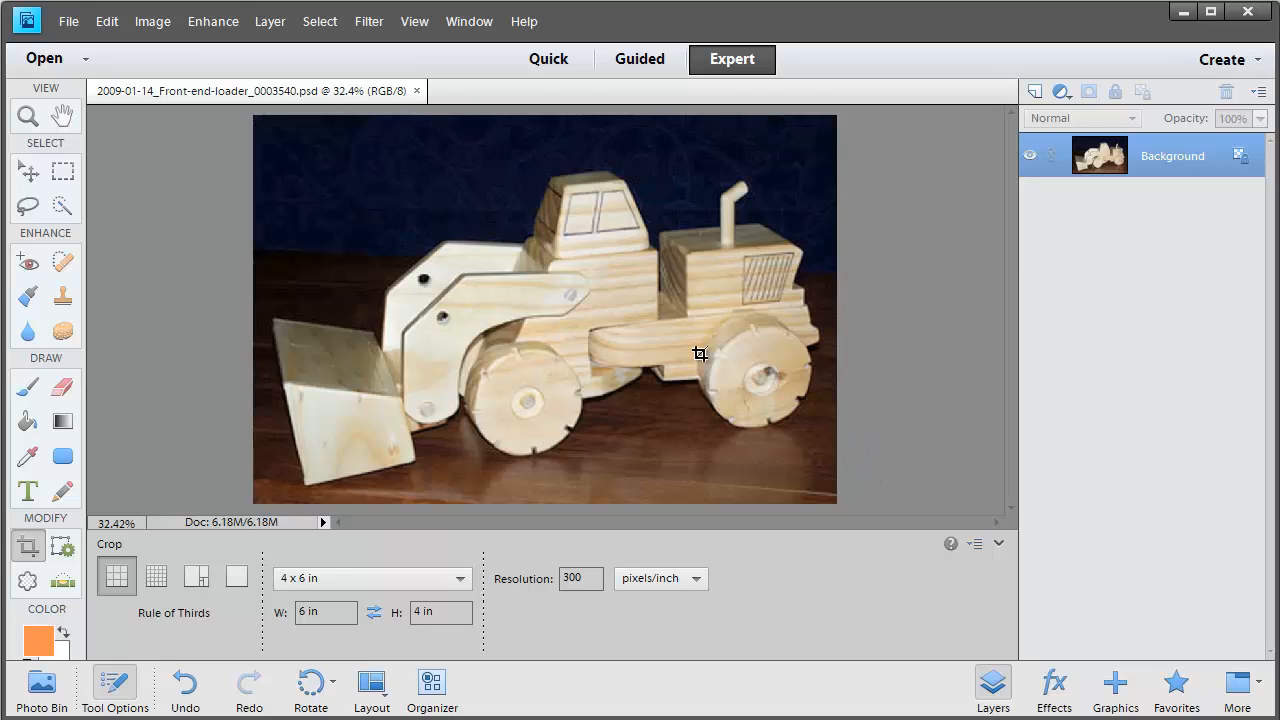
Step: Add a horizontal text line of journaling about the handiwork and baby at the photo's bottom
left_click(28, 170)
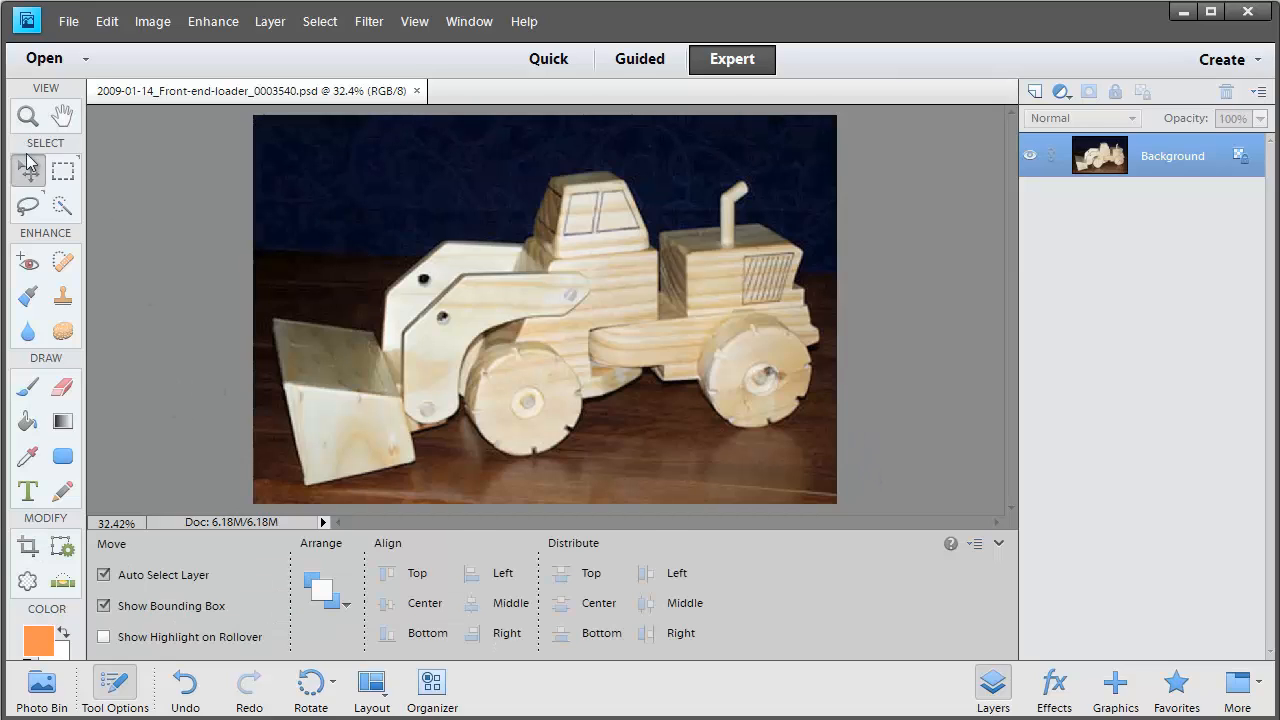
mouse_move(428, 240)
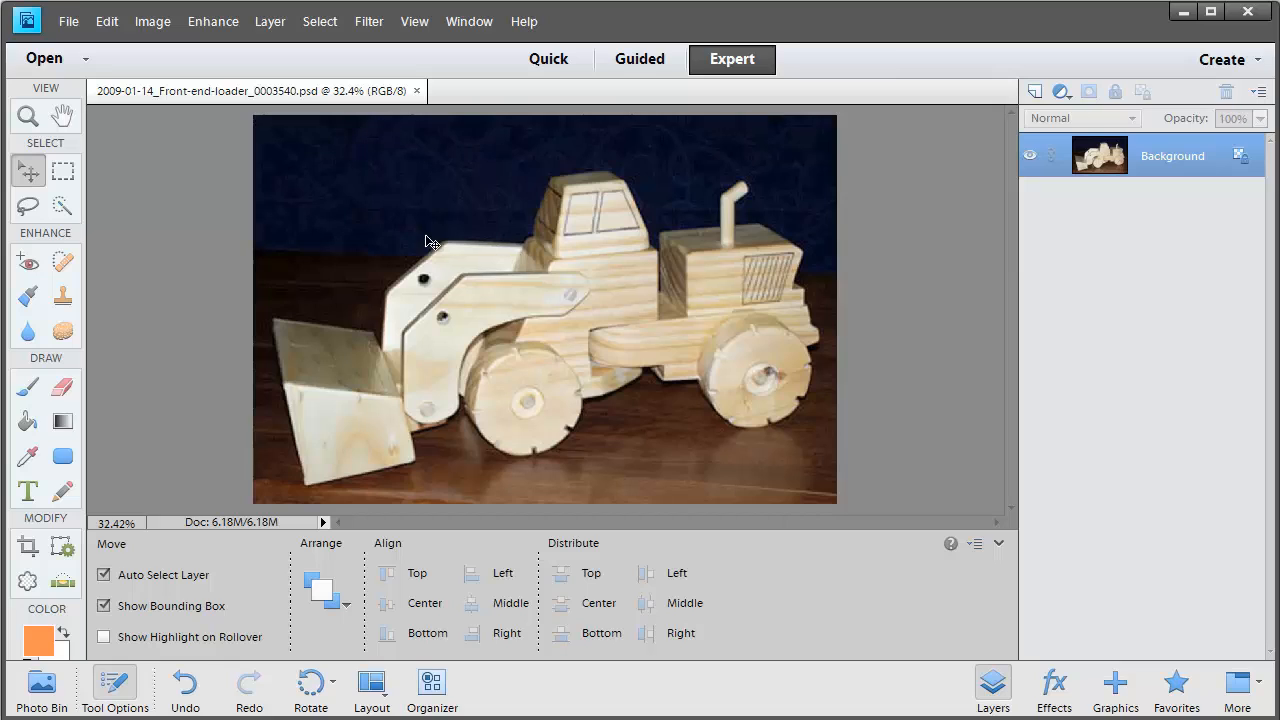
mouse_move(552, 524)
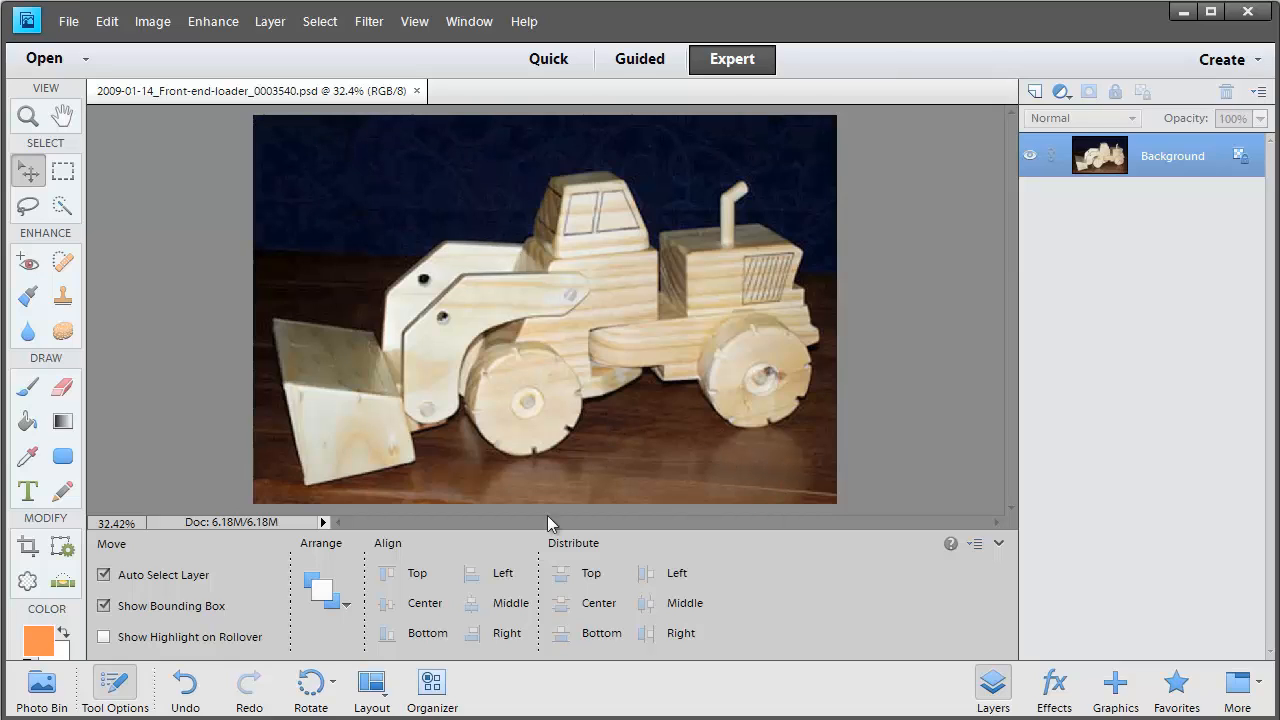
mouse_move(444, 482)
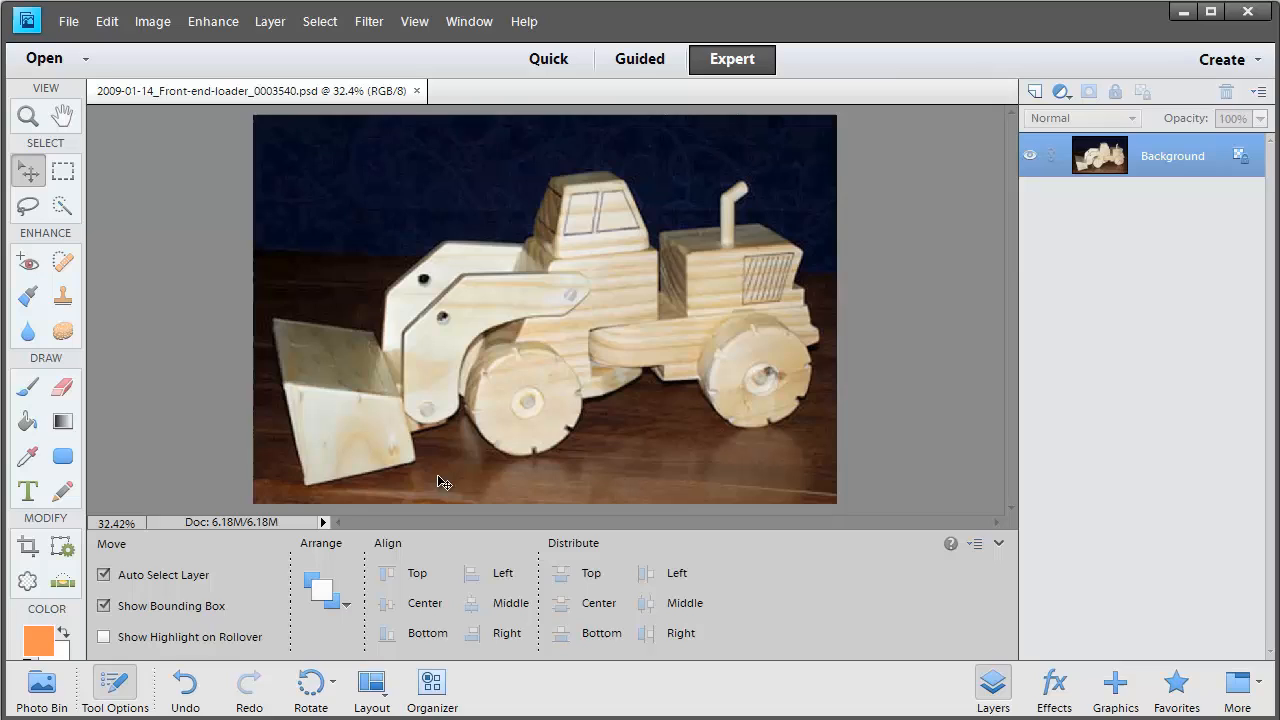
mouse_move(28, 500)
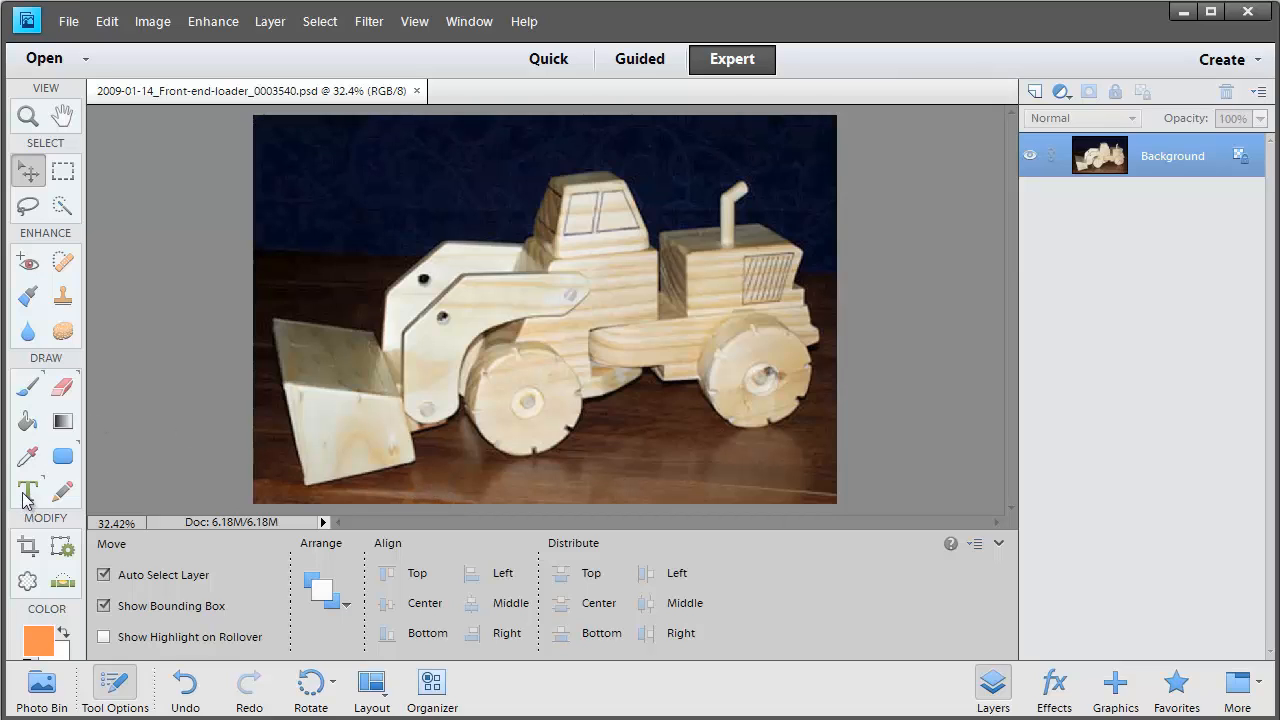
left_click(28, 492)
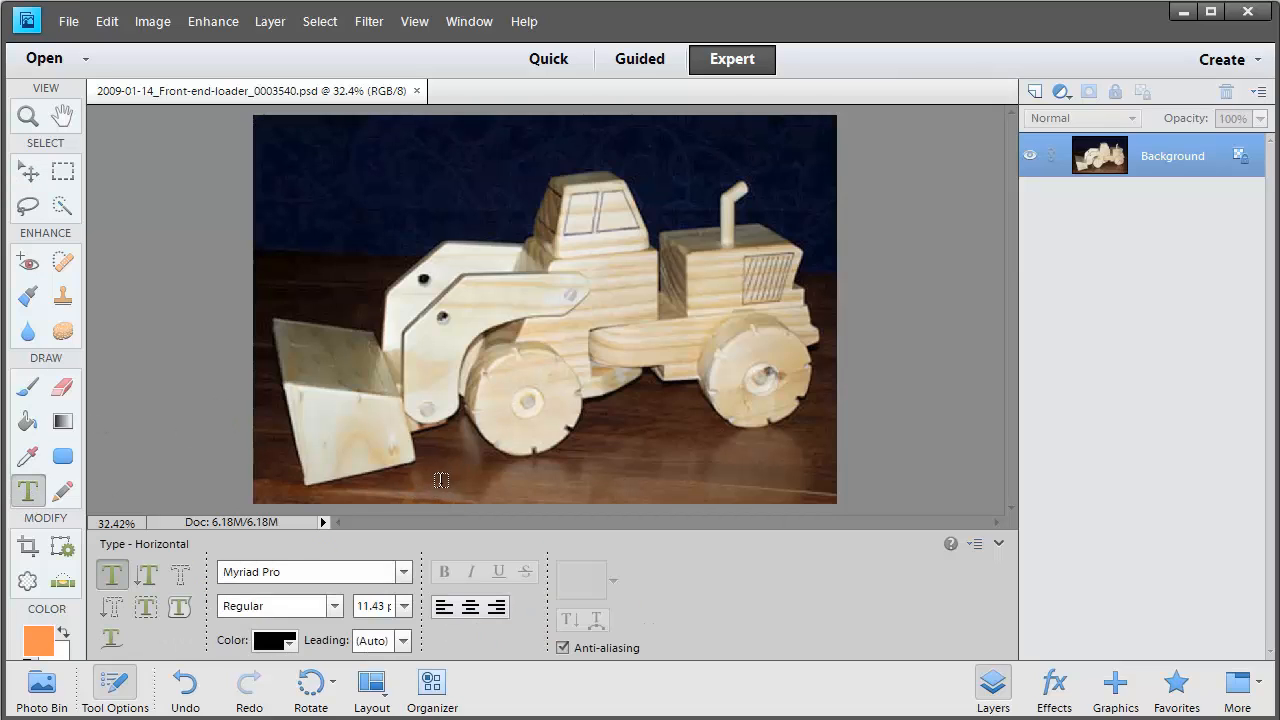
mouse_move(420, 482)
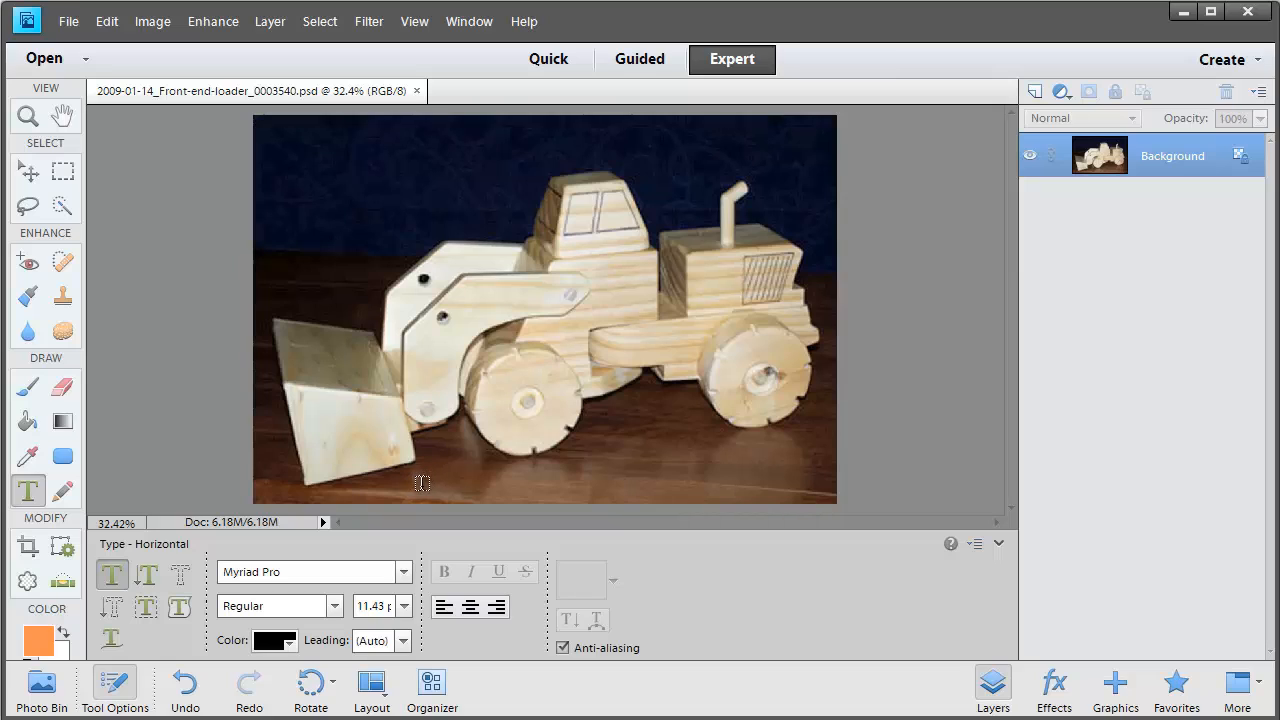
left_click(420, 482)
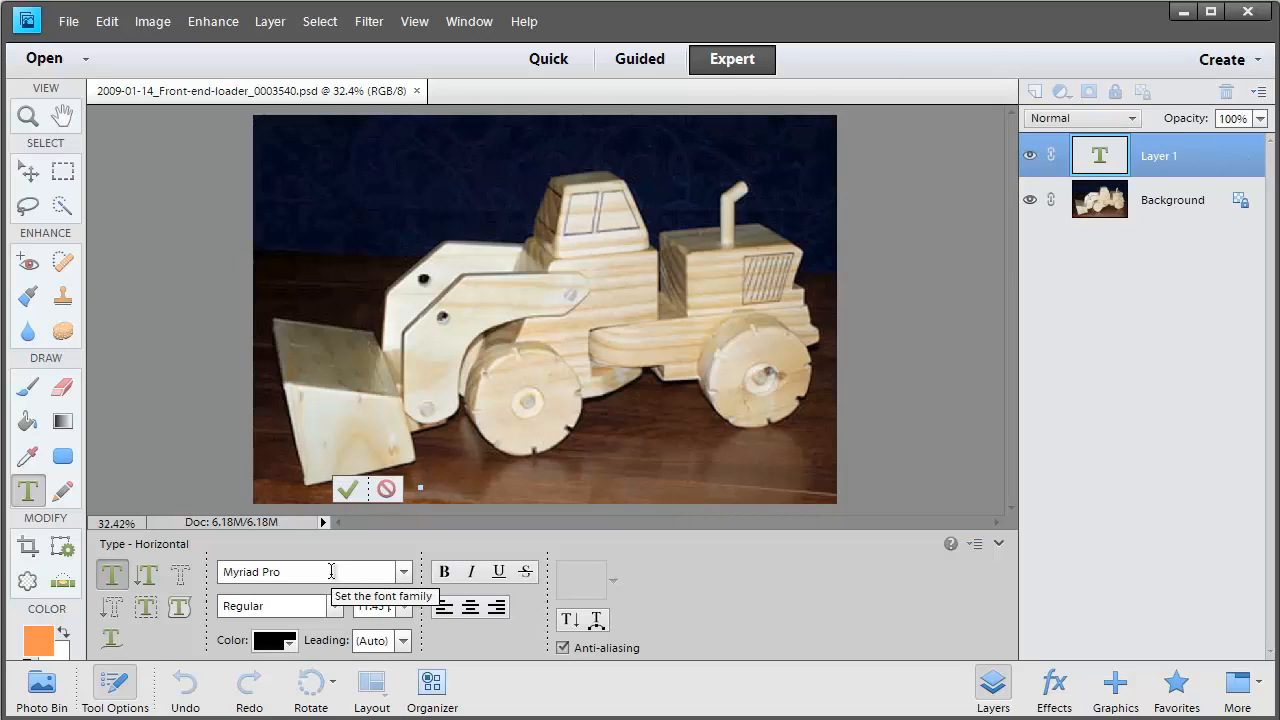
left_click(348, 488)
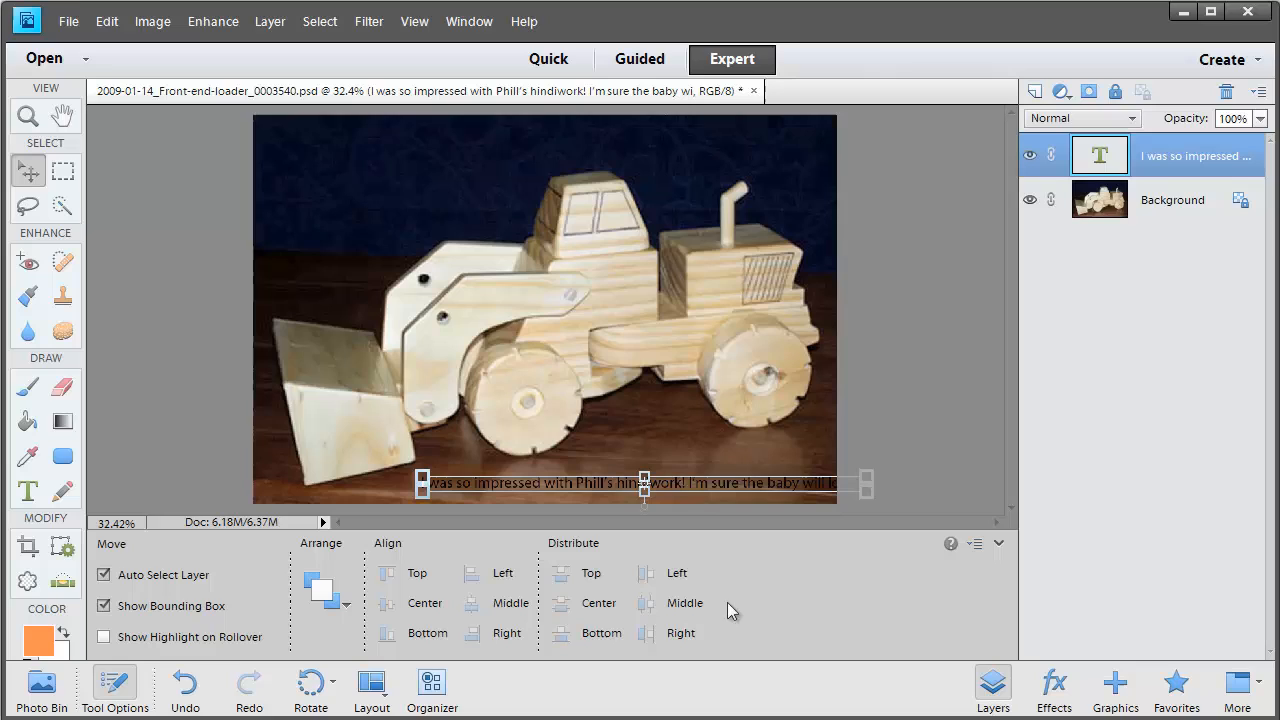
mouse_move(768, 476)
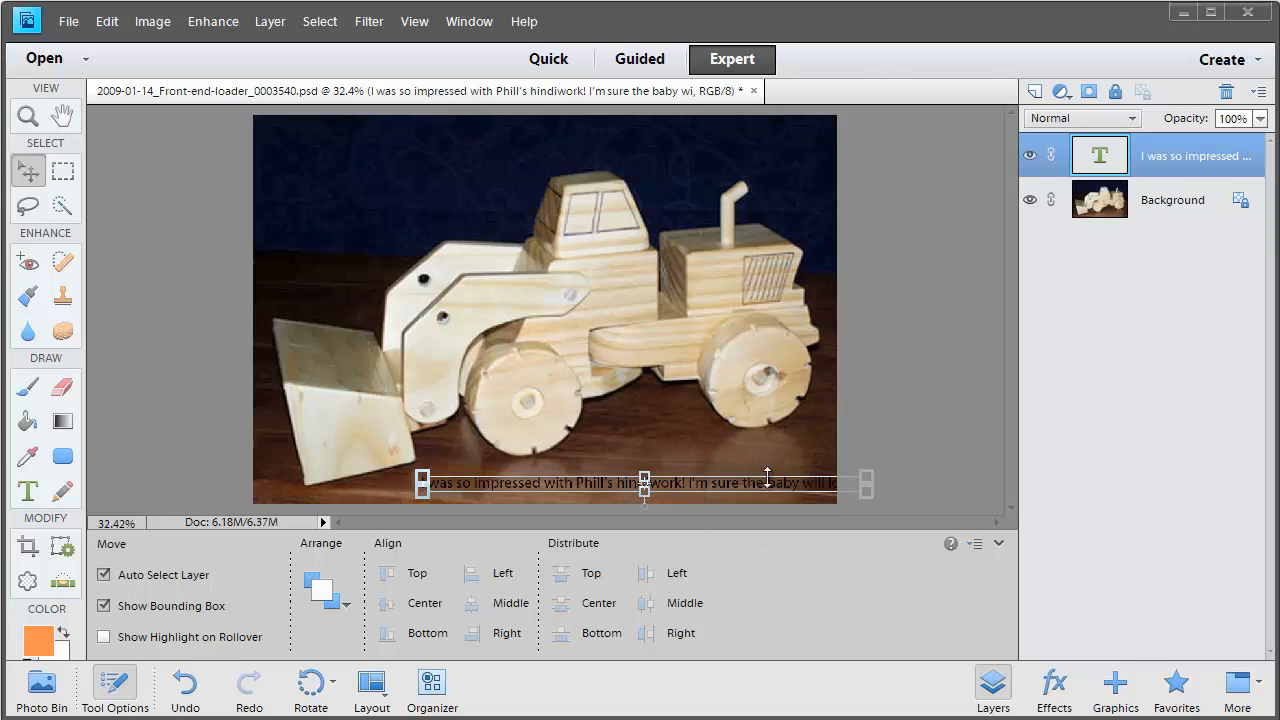
mouse_move(768, 490)
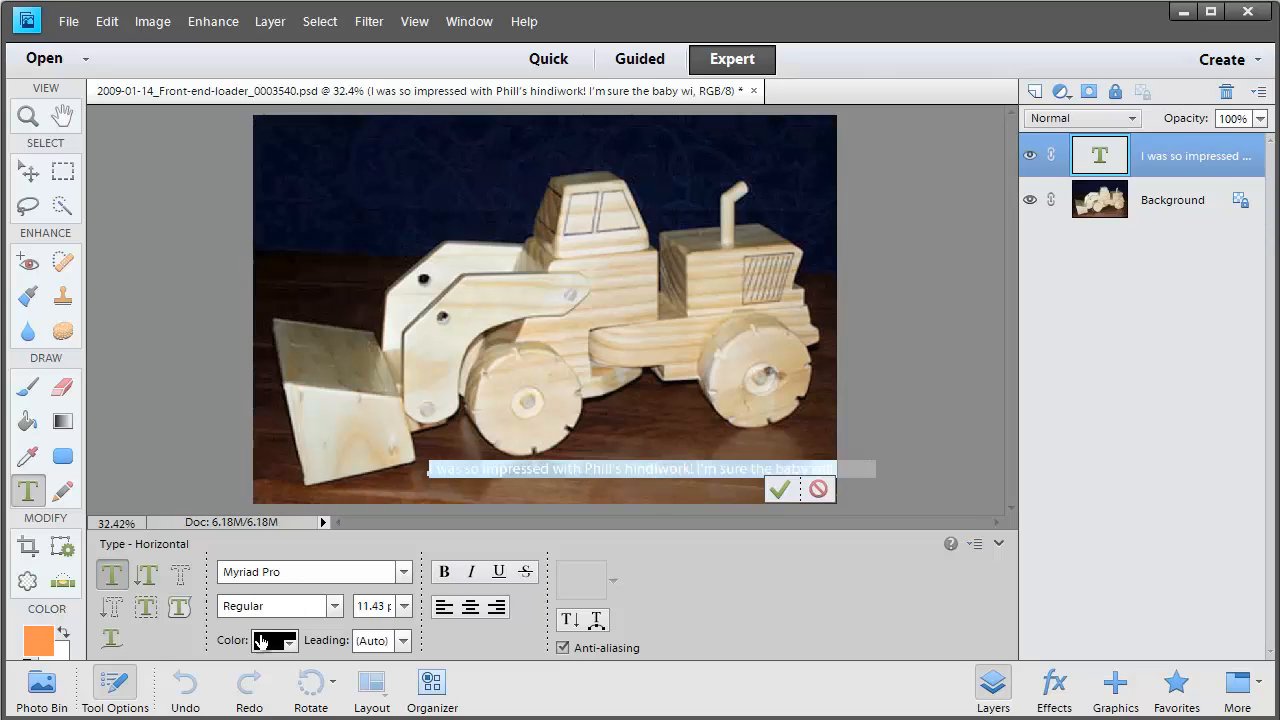
Step: Make the journaling white and right-aligned in the lower right, then reactivate the Background layer
left_click(272, 640)
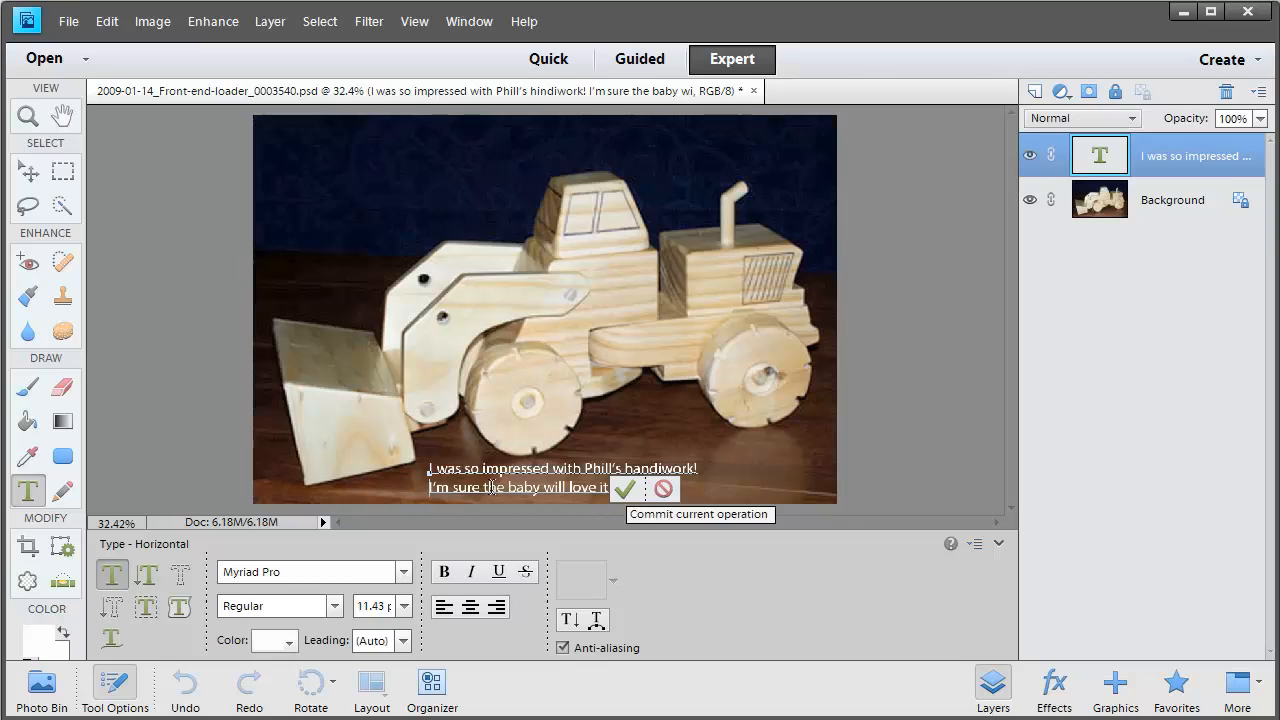
mouse_move(624, 488)
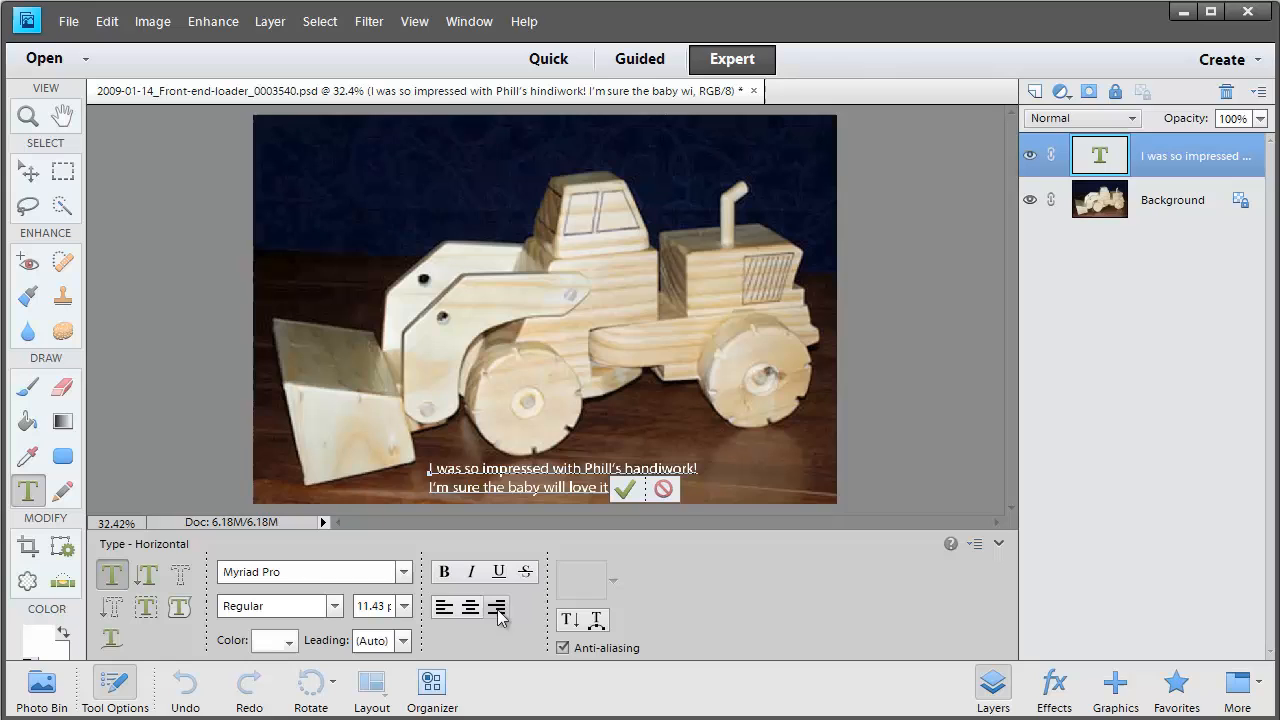
left_click(496, 608)
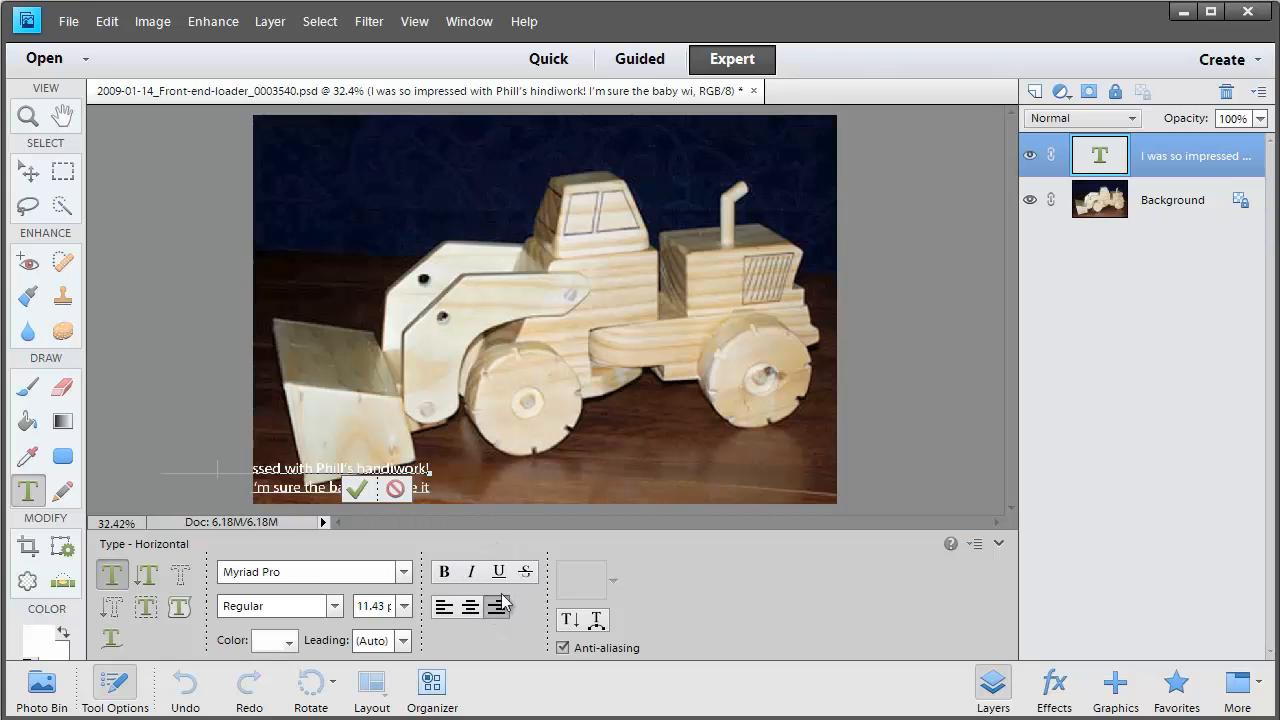
left_click(356, 488)
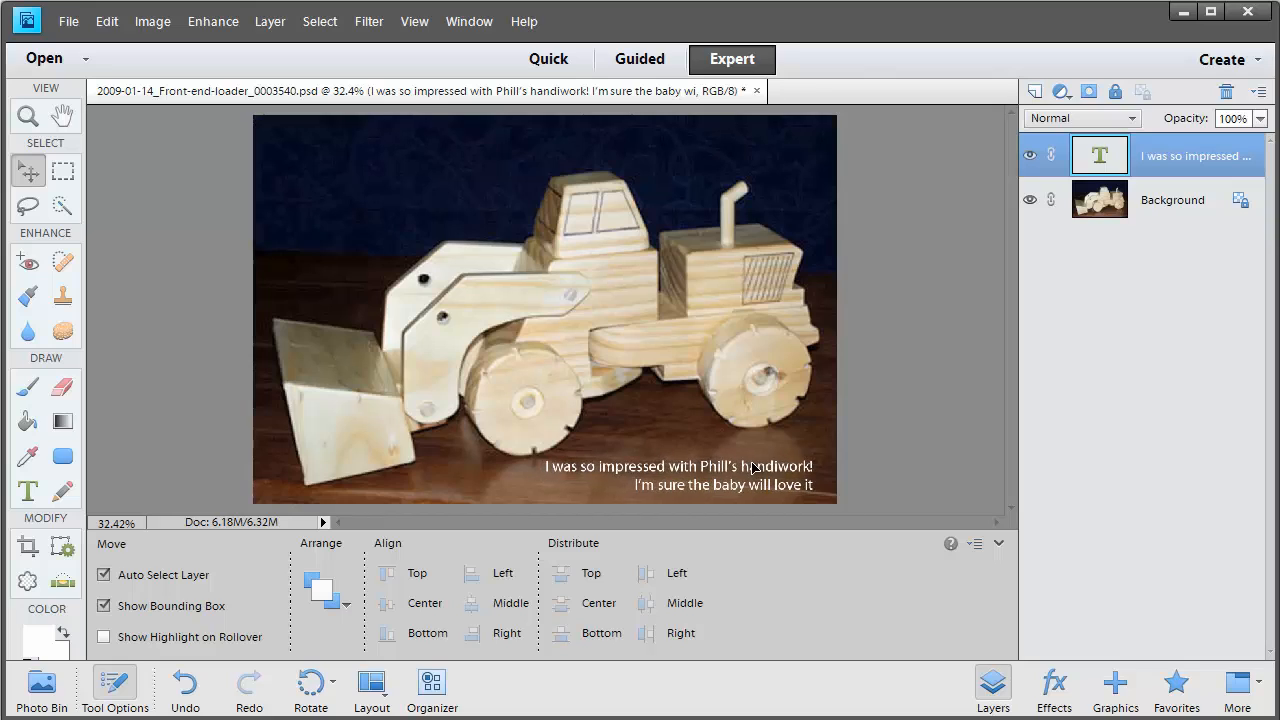
left_click(680, 476)
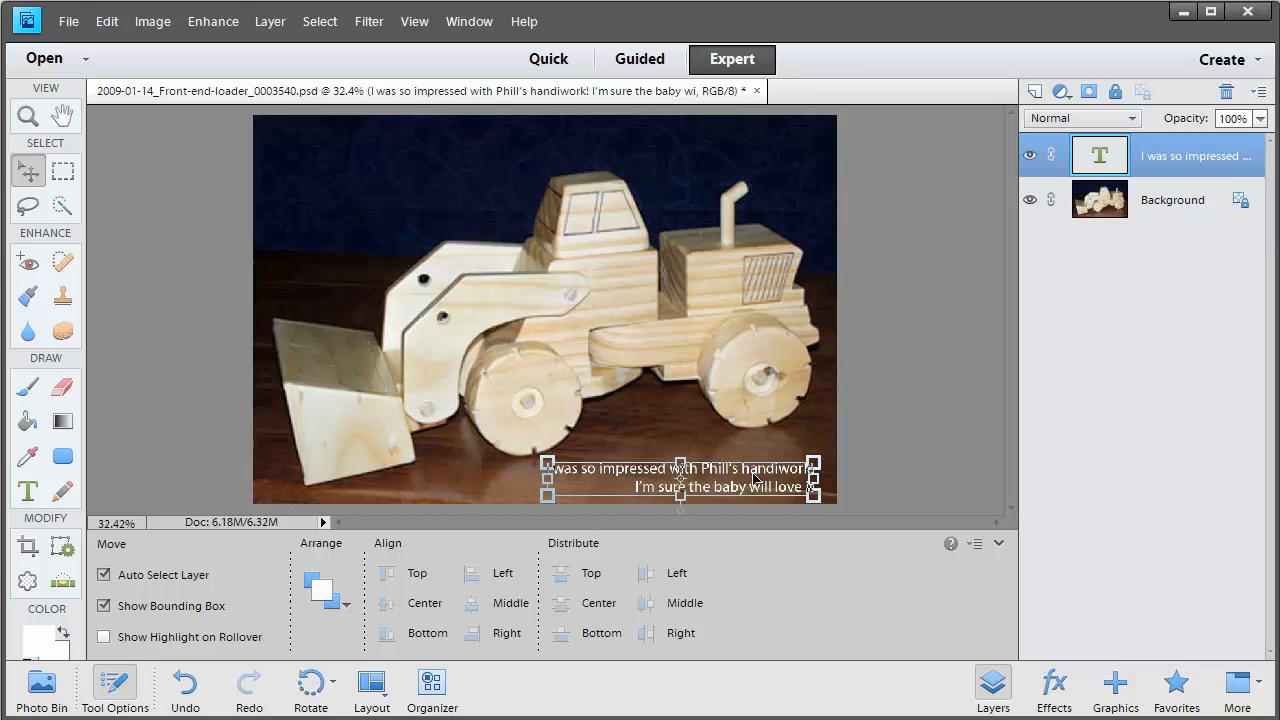
left_click(1172, 200)
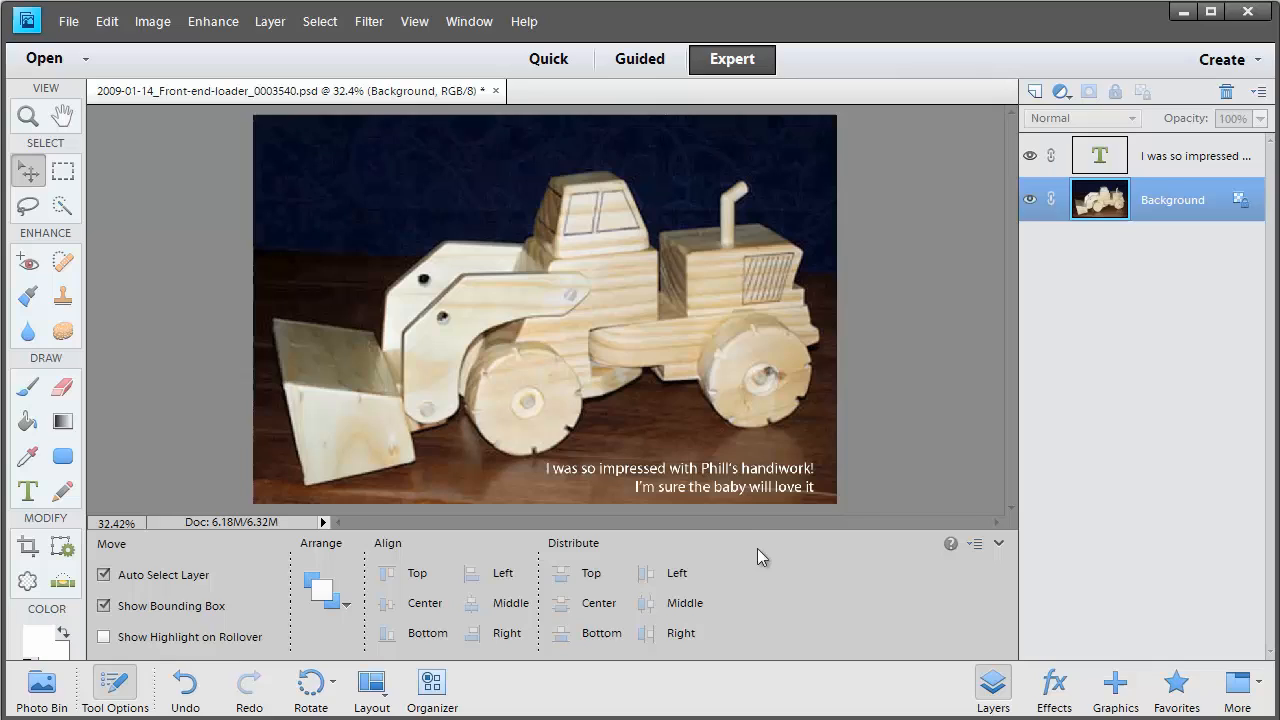
mouse_move(762, 580)
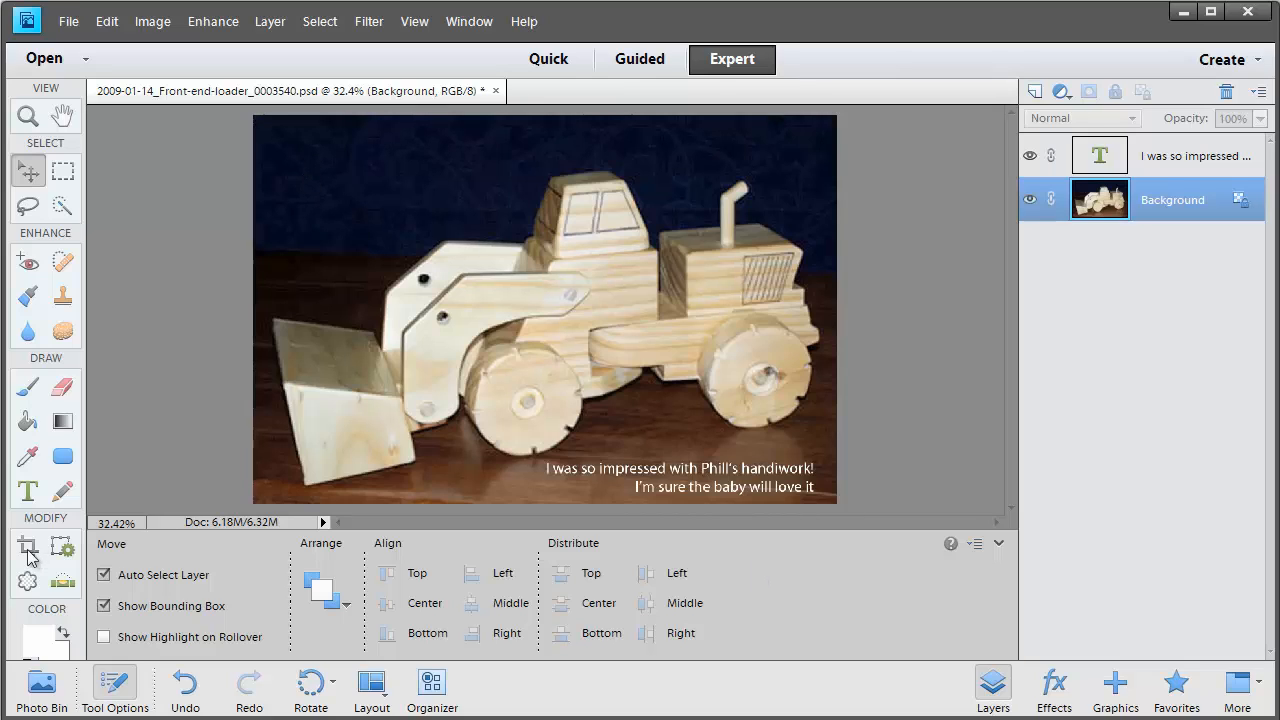
Step: Drag a paragraph text box in the top-left corner, fill it with 'Types away' and commit
left_click(28, 490)
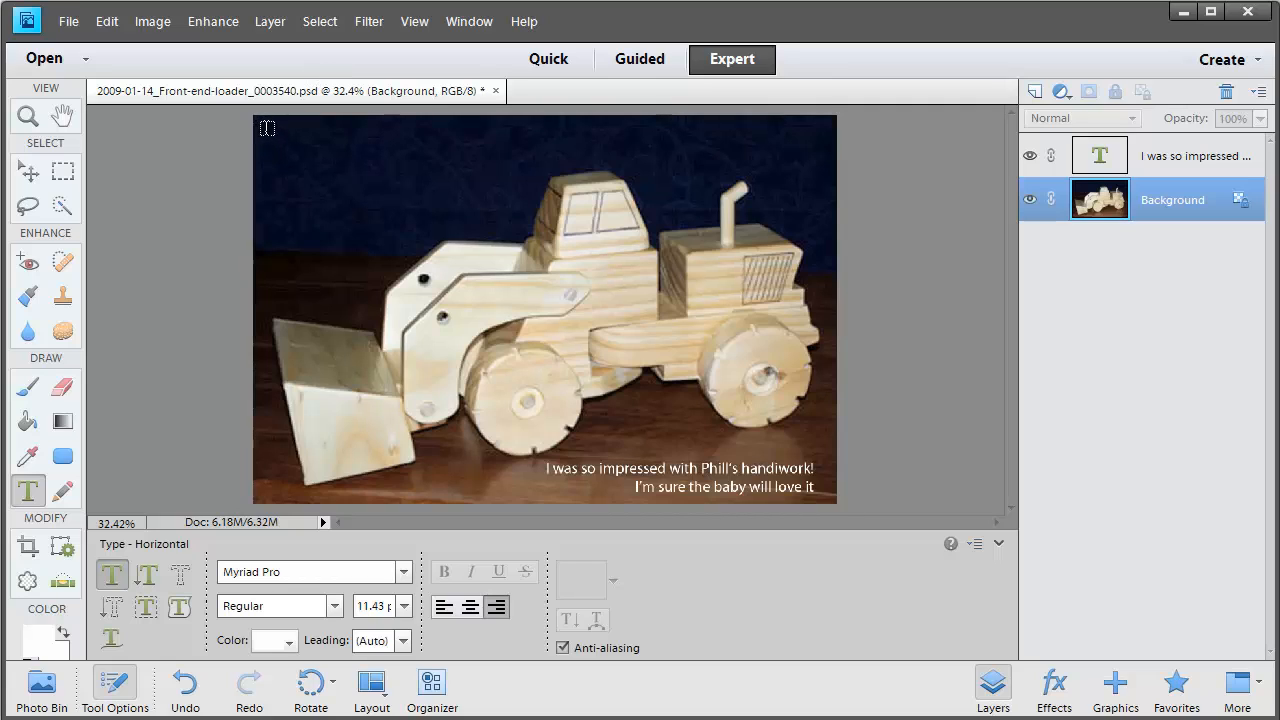
left_click_drag(268, 128, 516, 230)
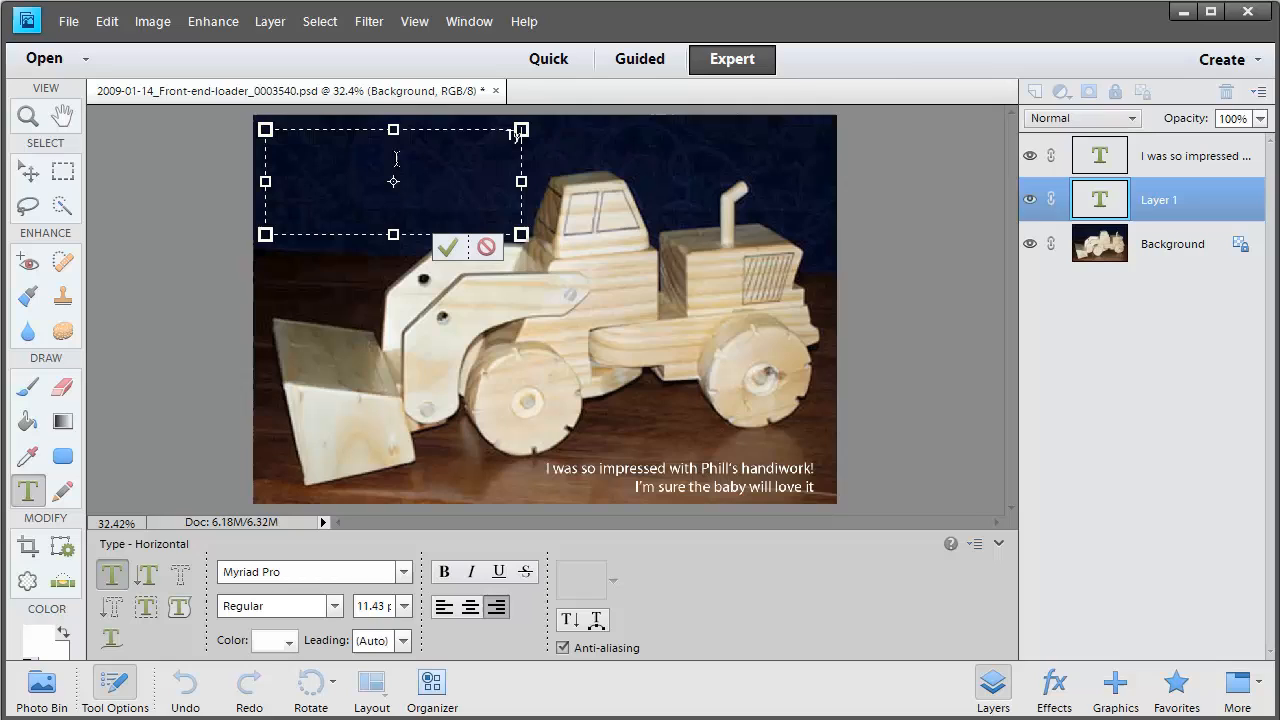
type("Types away Types away Types away")
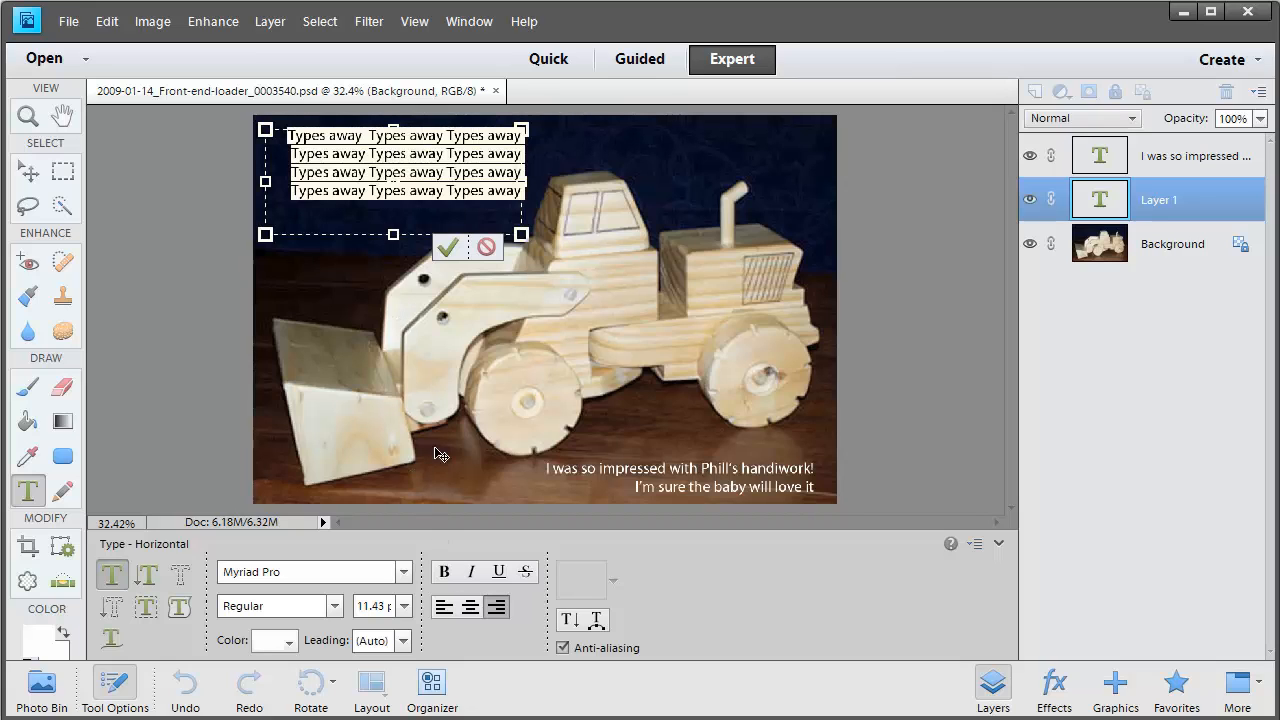
left_click(444, 606)
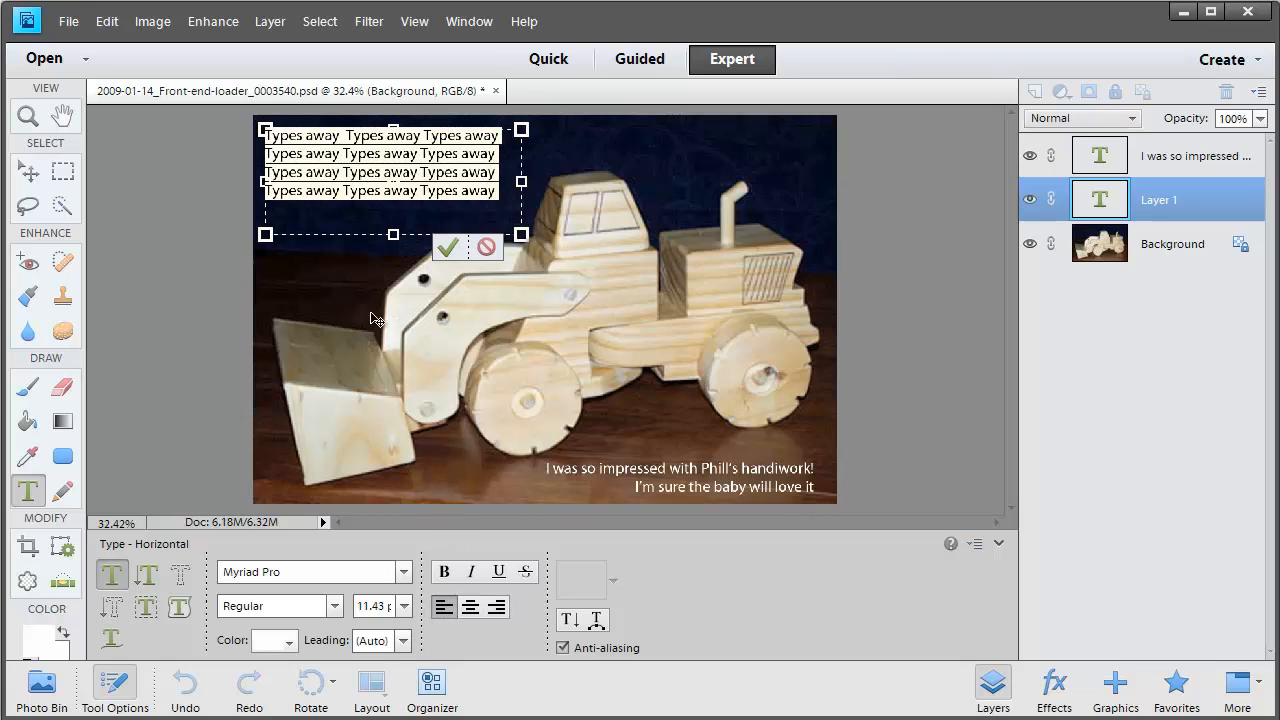
left_click(448, 248)
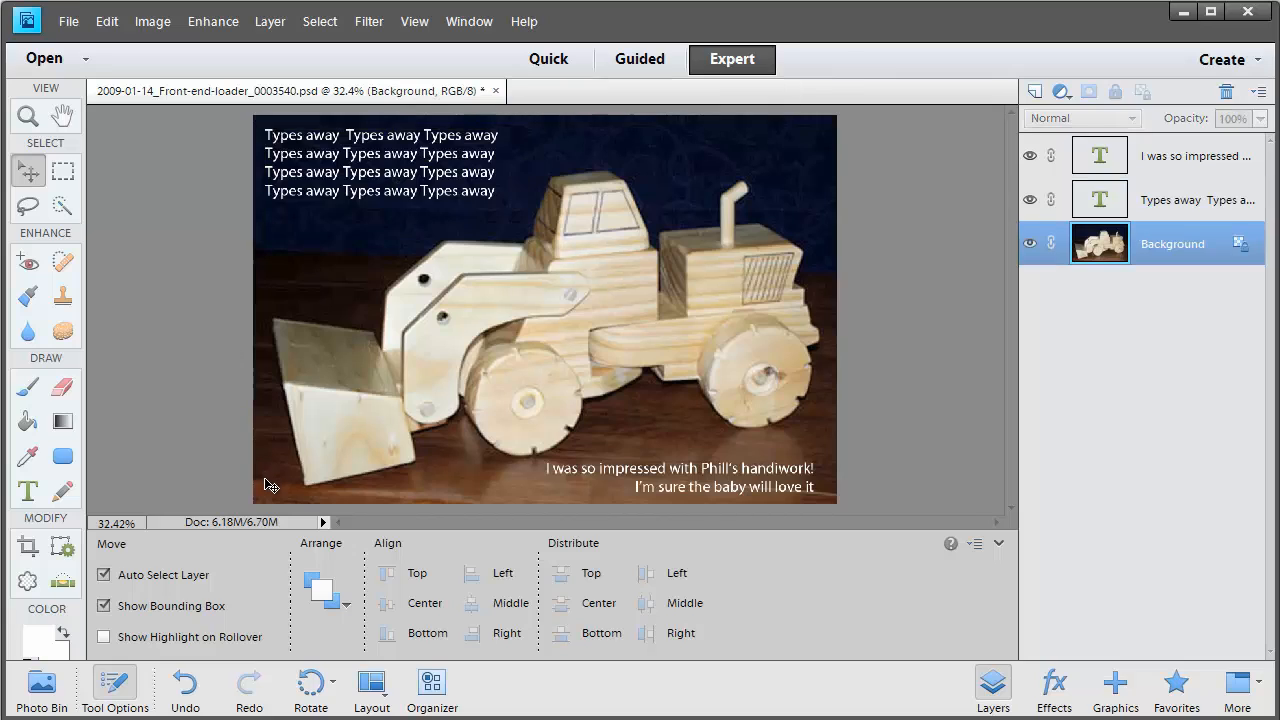
mouse_move(170, 324)
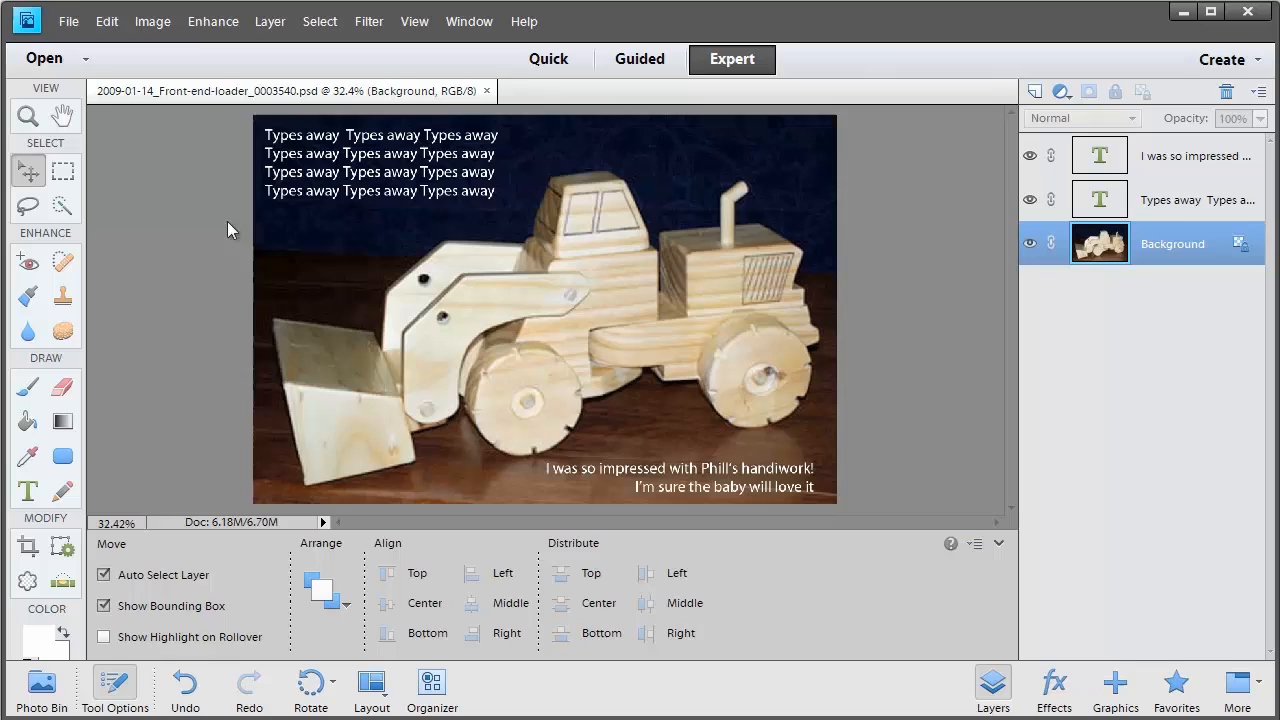
mouse_move(178, 304)
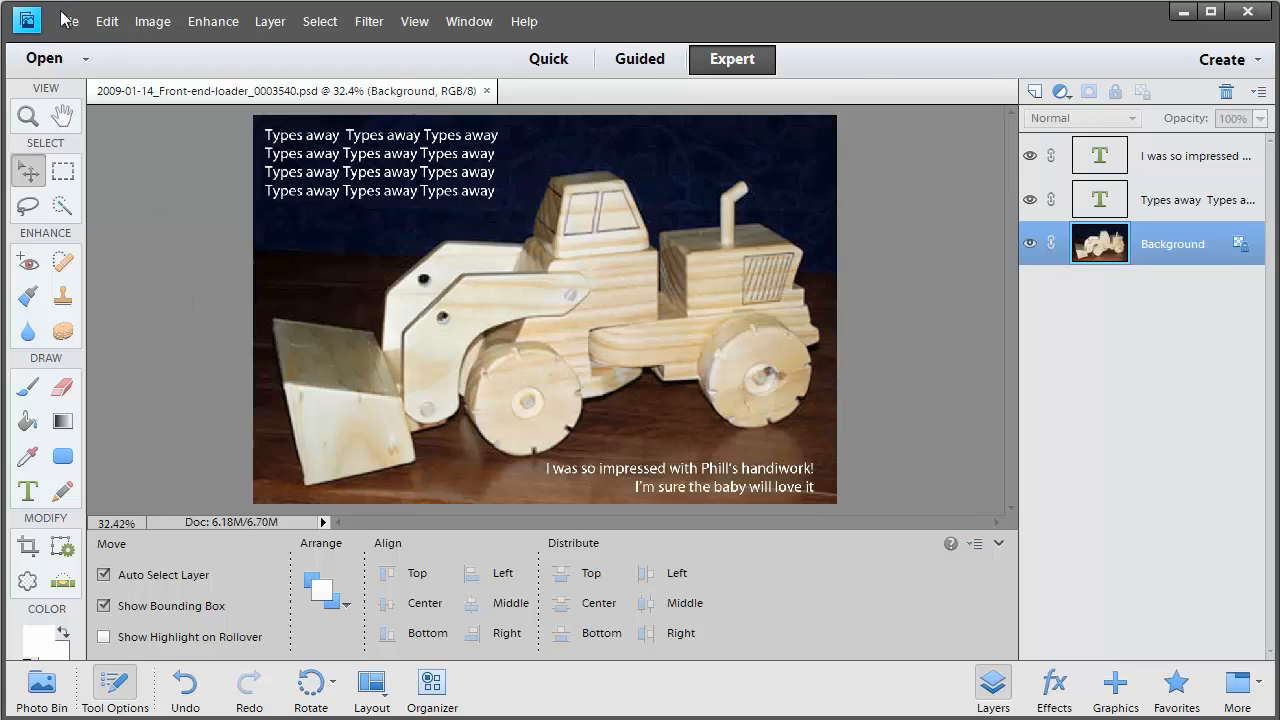
Step: Bring up the File menu to reach Save As
left_click(68, 20)
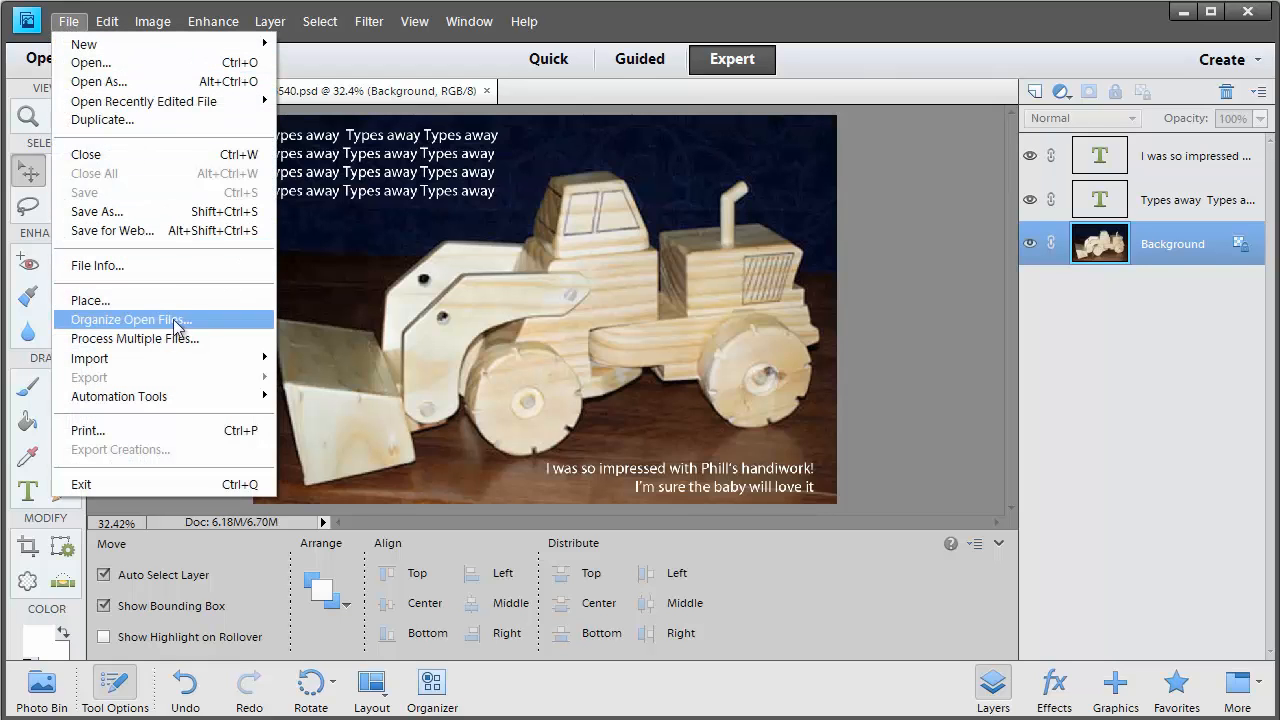
mouse_move(156, 430)
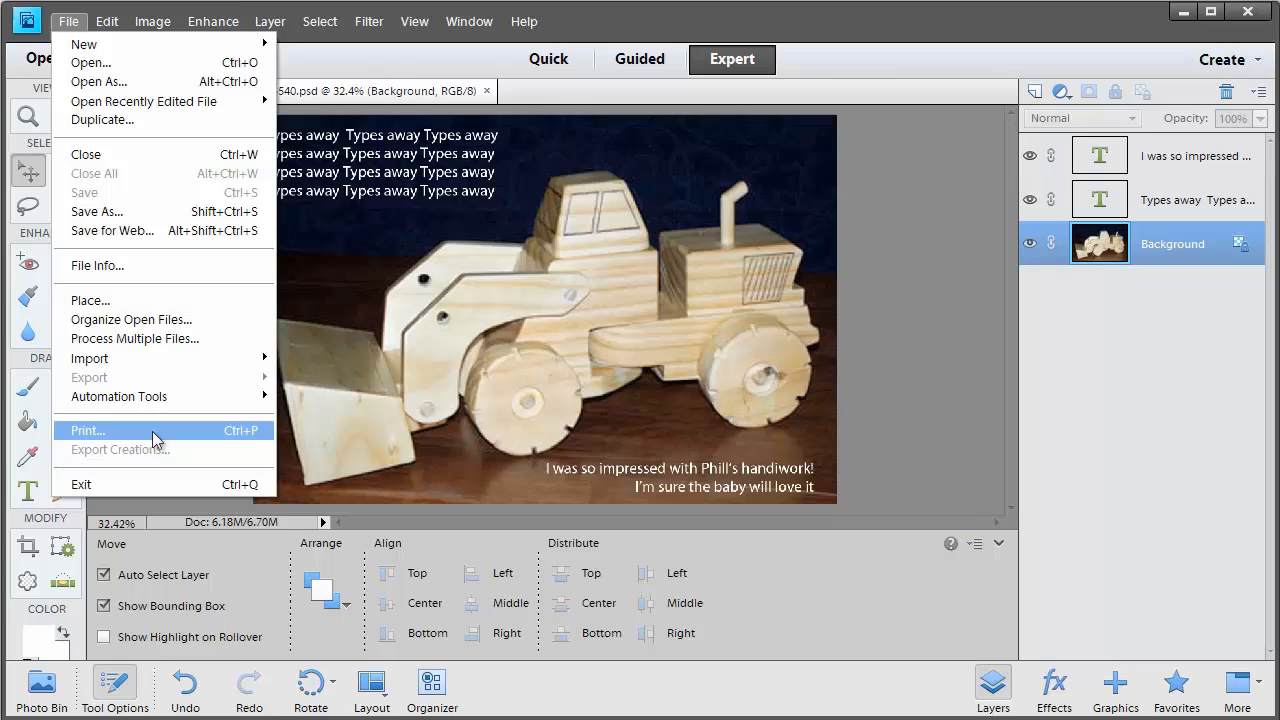
mouse_move(154, 444)
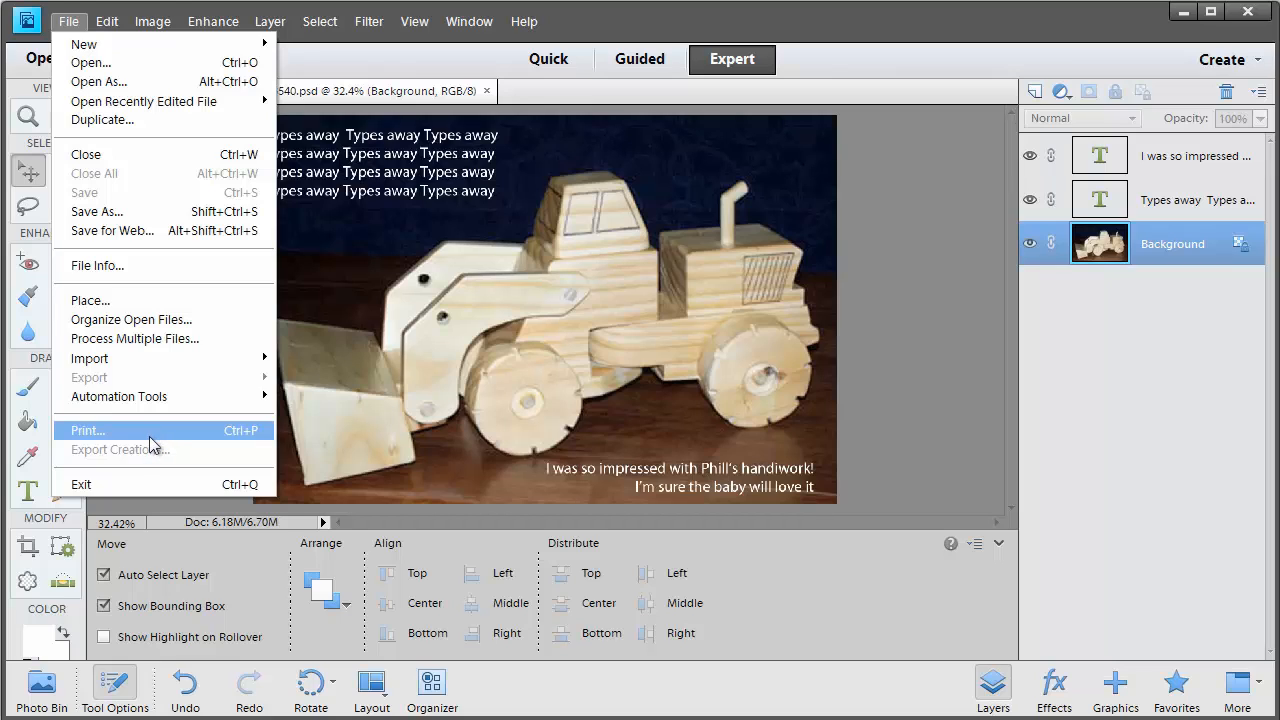
mouse_move(350, 390)
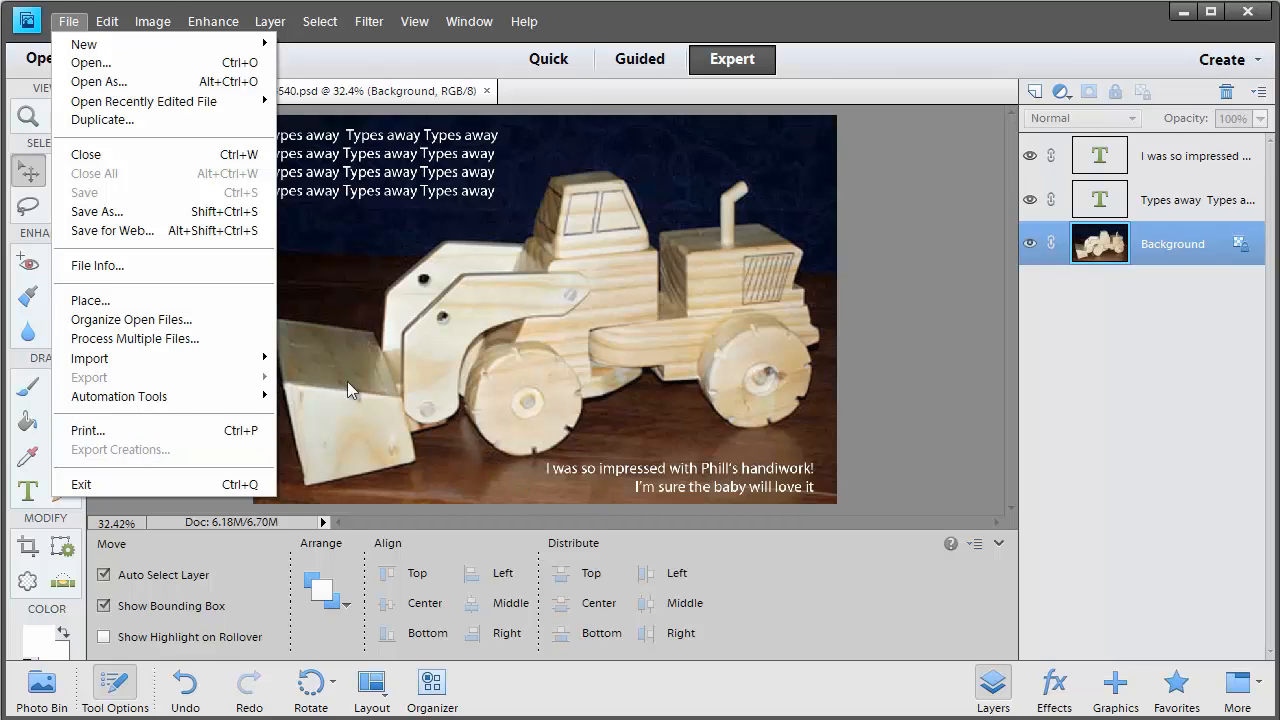
mouse_move(96, 212)
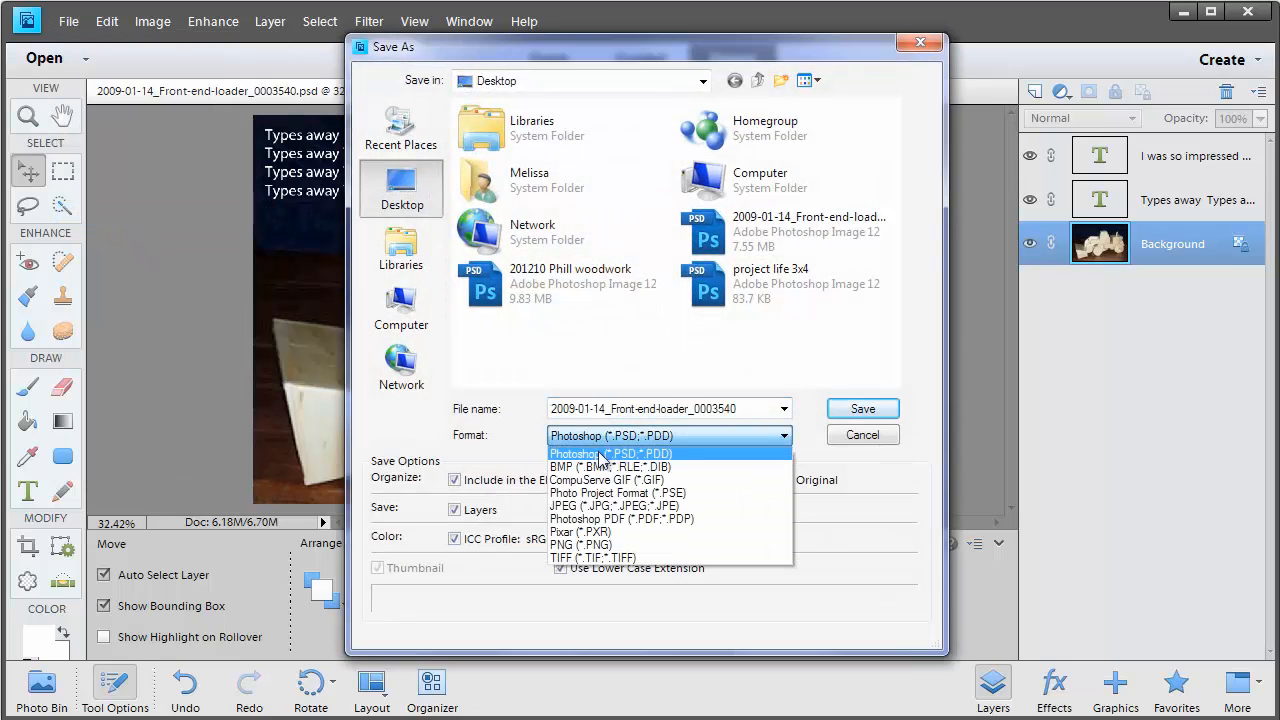
Step: Save a JPEG copy of the photo at maximum quality 12
left_click(614, 504)
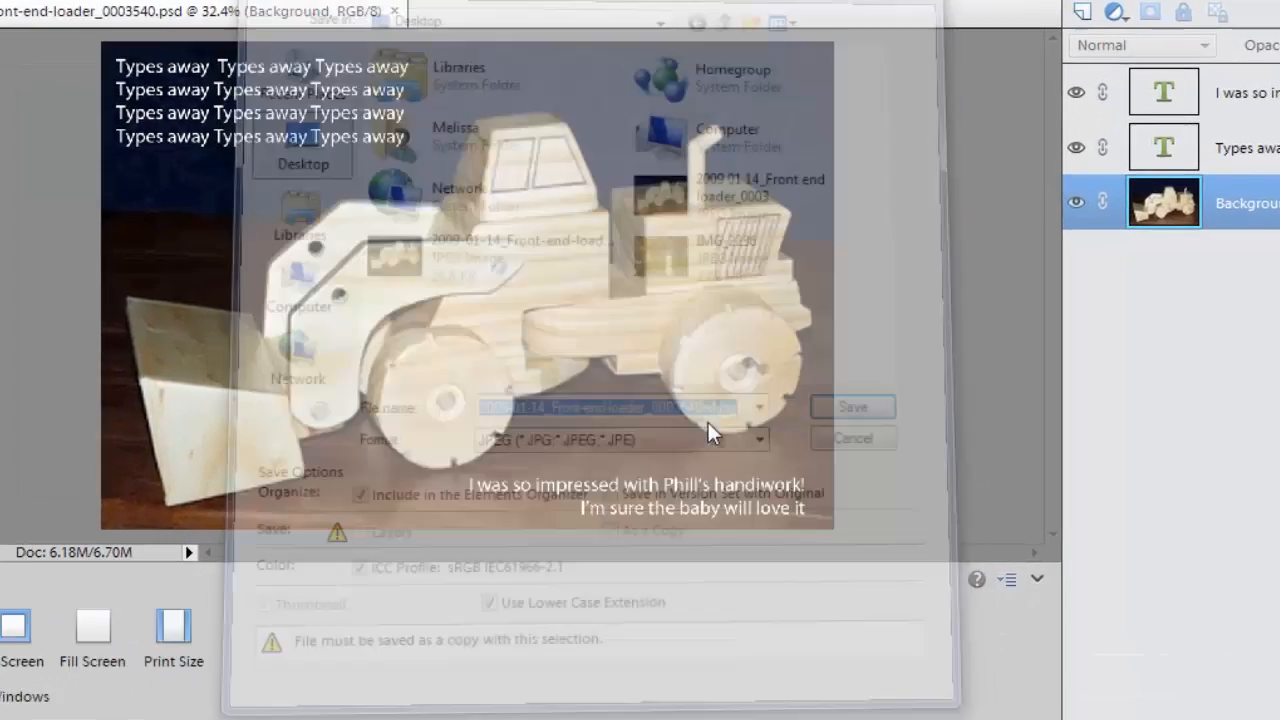
left_click(852, 408)
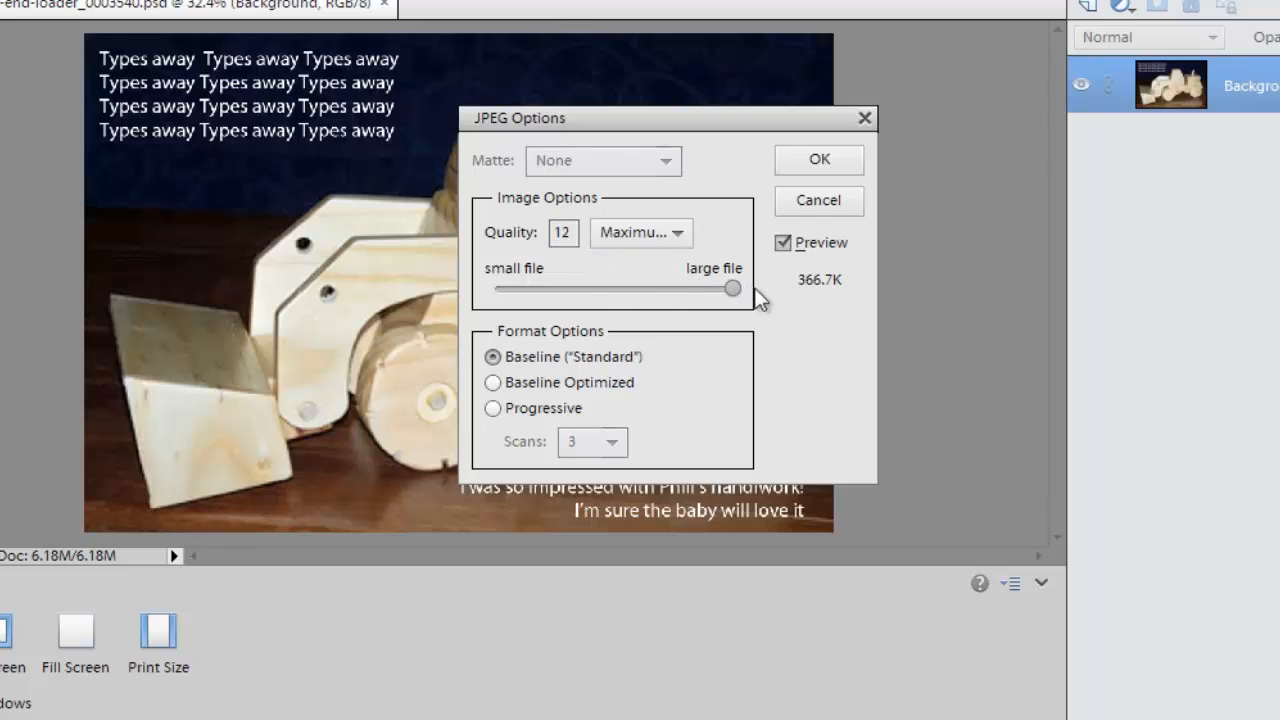
left_click_drag(732, 288, 732, 288)
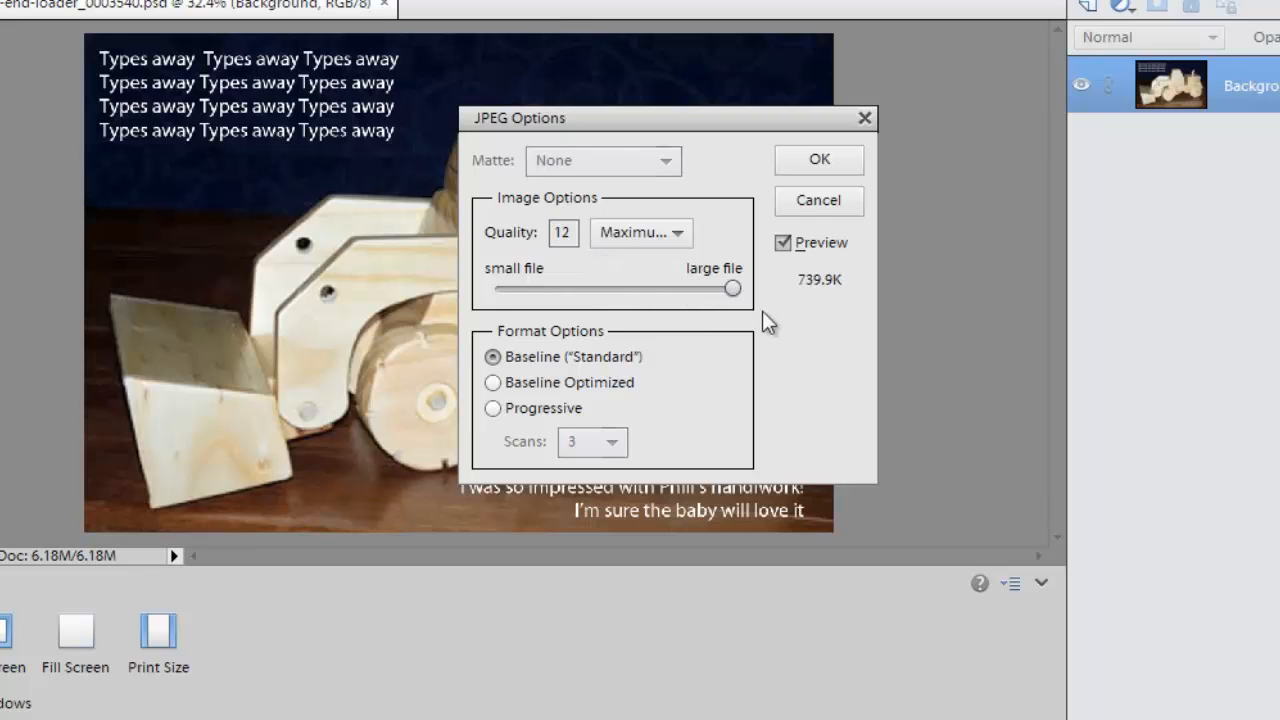
mouse_move(820, 160)
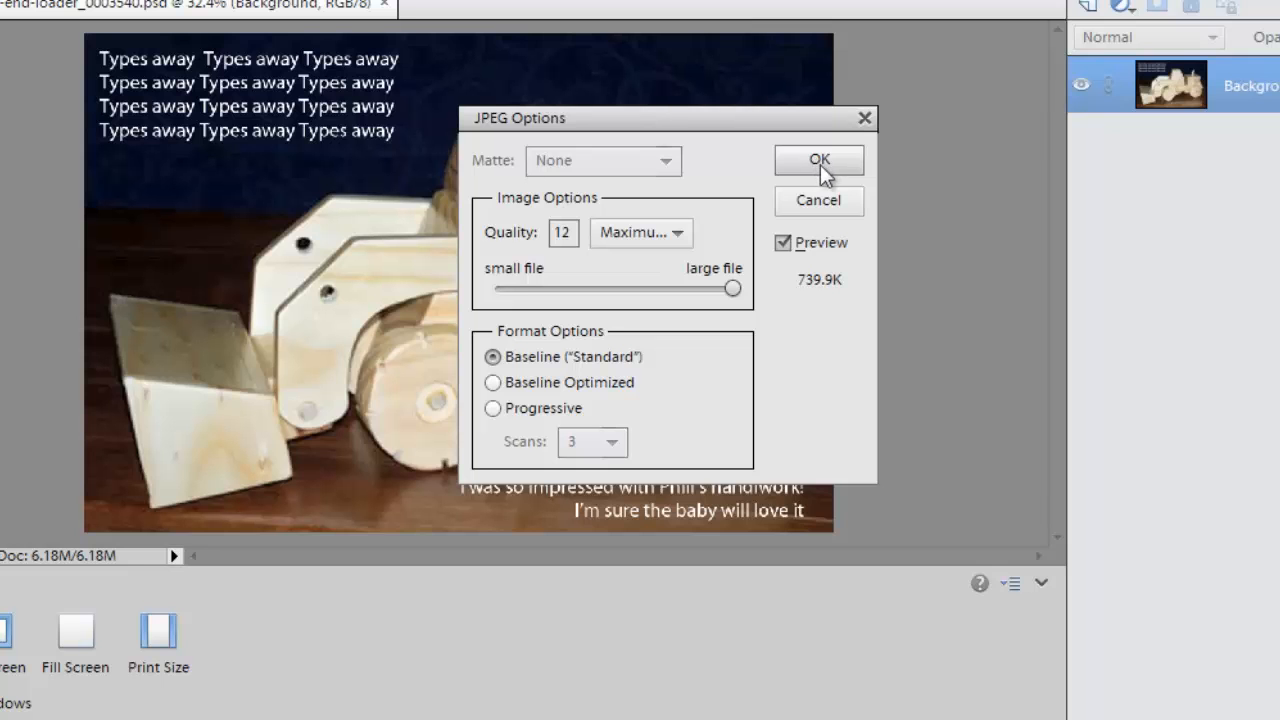
left_click(820, 160)
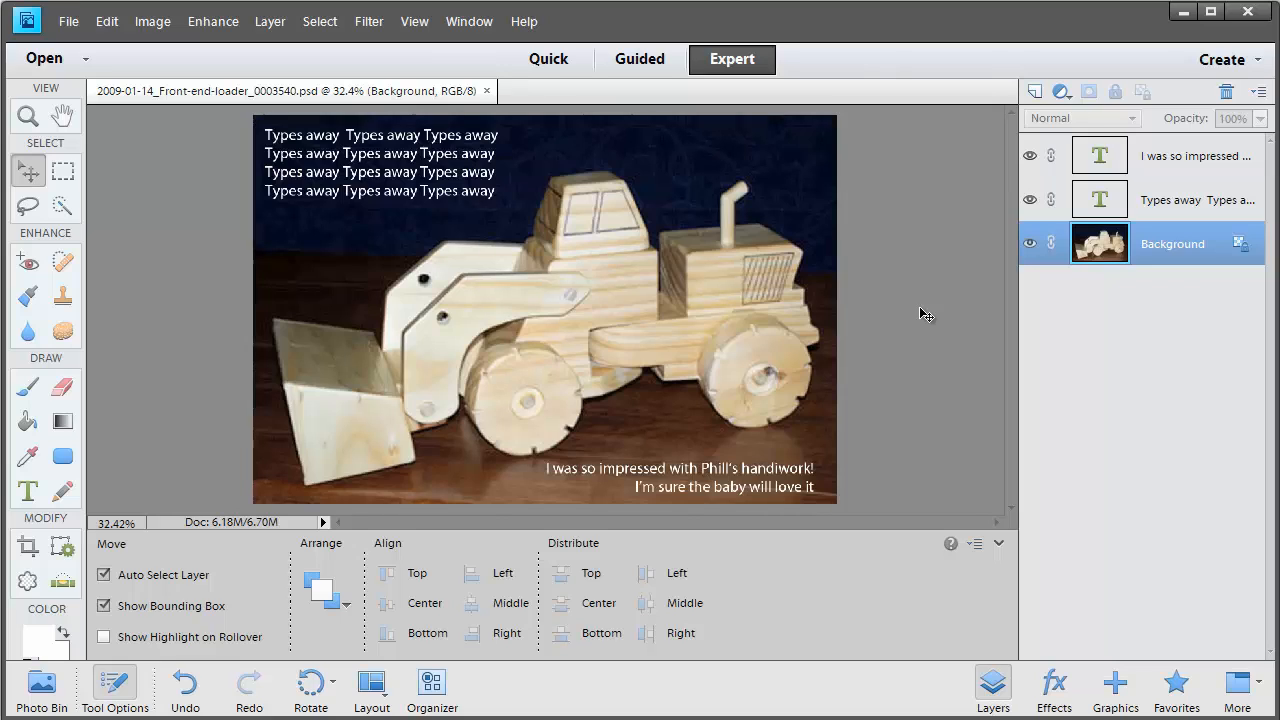
mouse_move(508, 212)
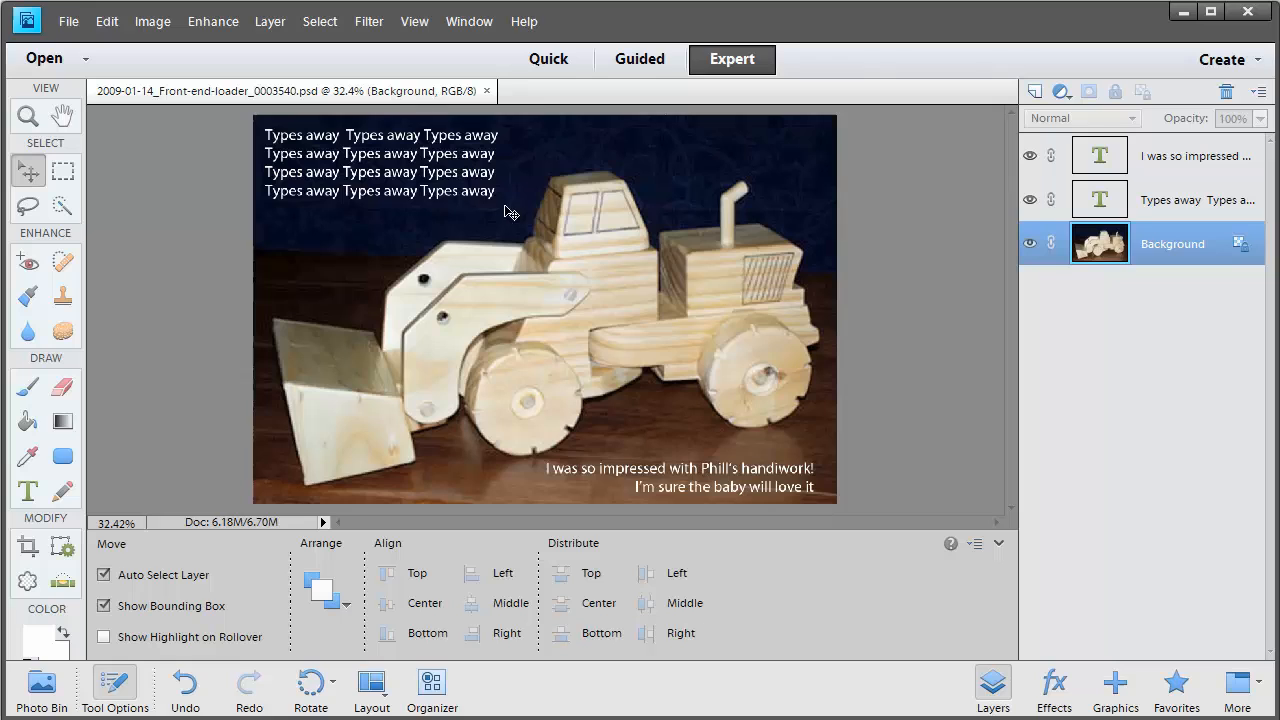